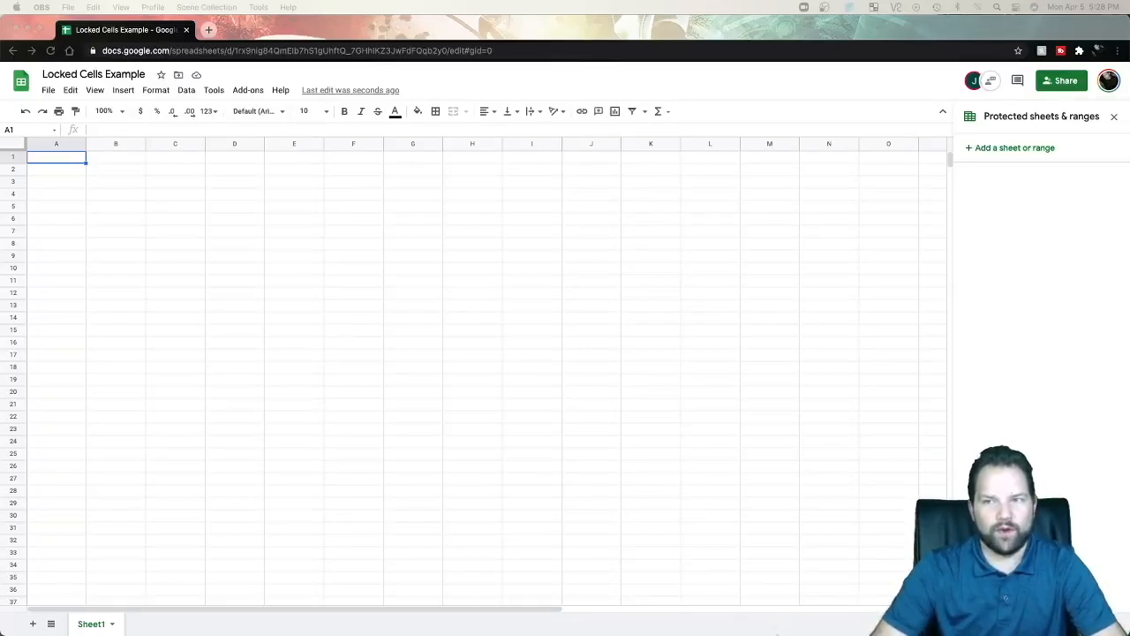
pyautogui.moveTo(989, 212)
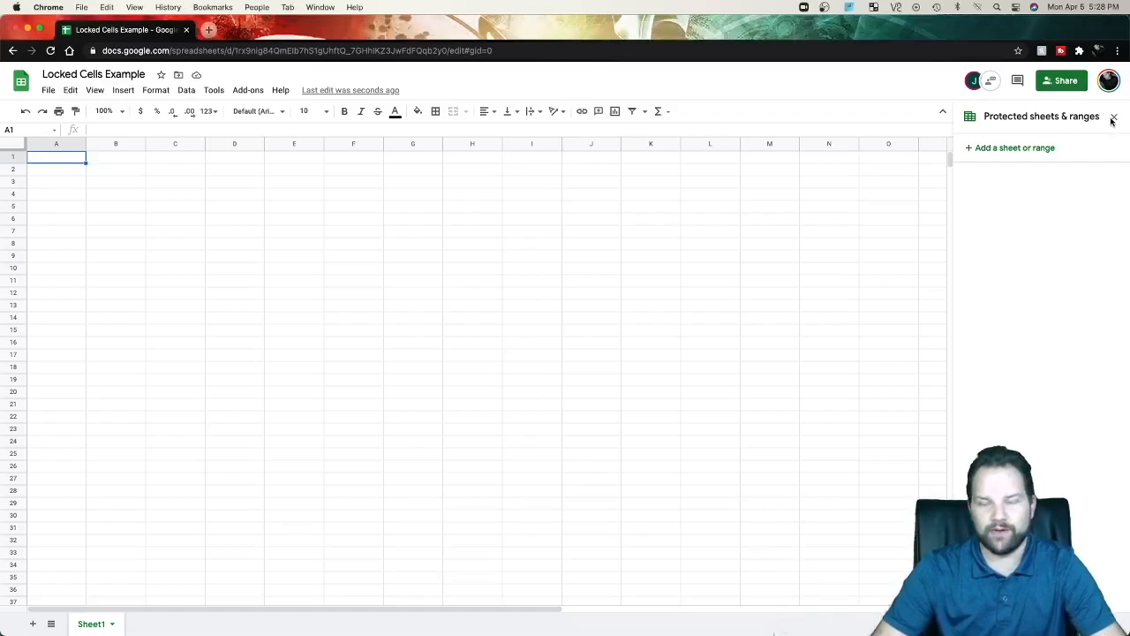
# Close the Protected sheets & ranges sidebar, leaving the blank sheet visible
pyautogui.click(1112, 116)
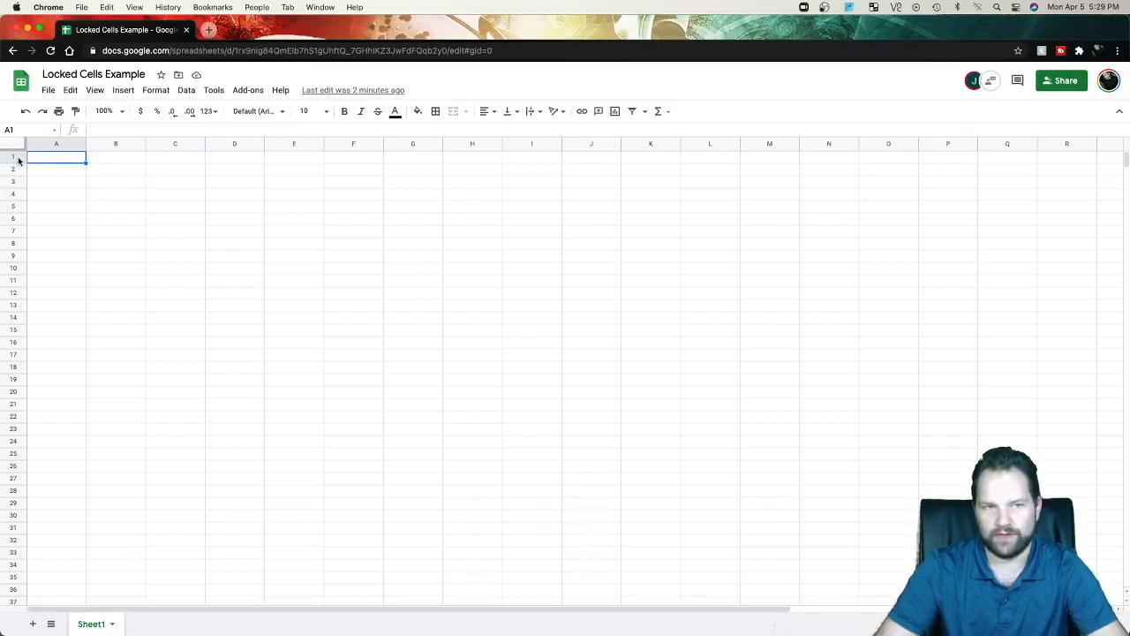
# Scroll down the sheet to reach row 50 for the selection
pyautogui.scroll(-3)
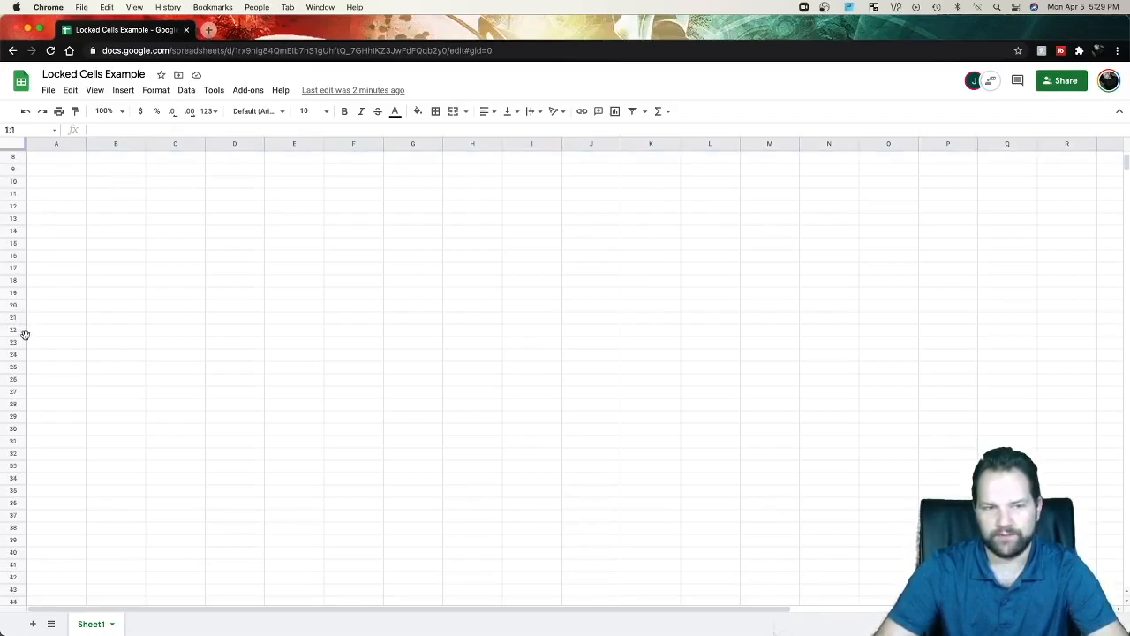
pyautogui.scroll(-3)
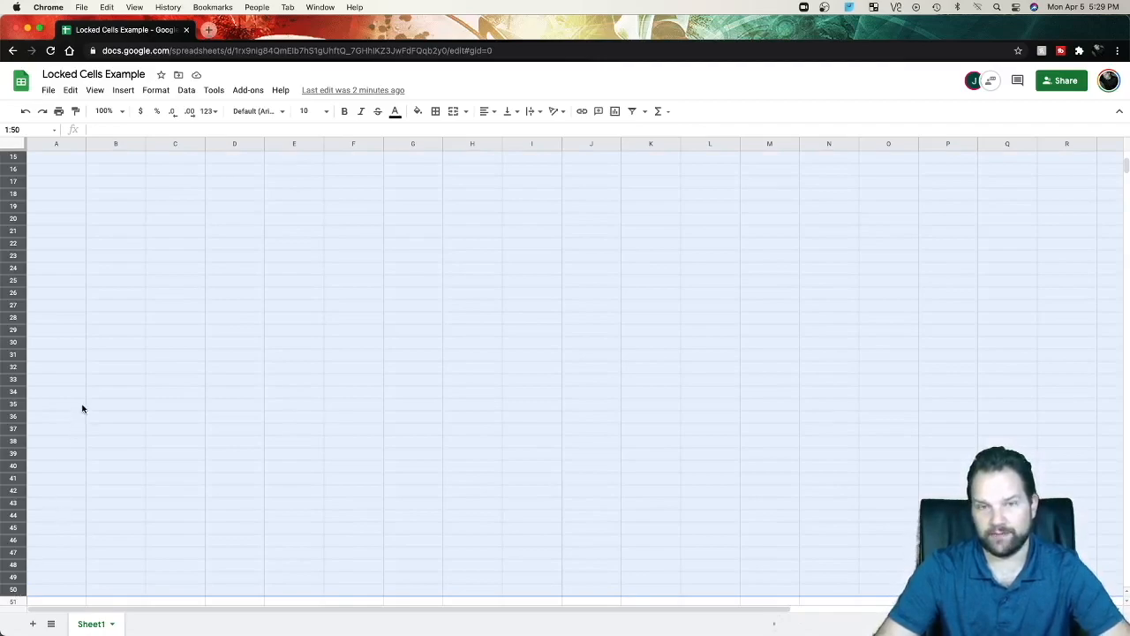
pyautogui.moveTo(180, 325)
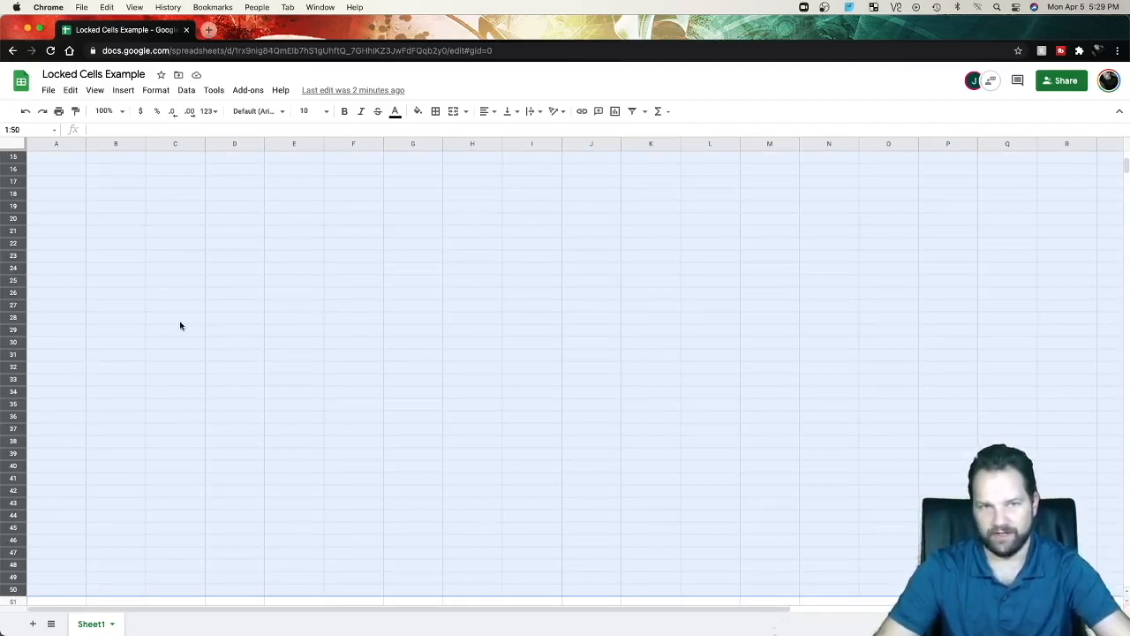
pyautogui.moveTo(208, 112)
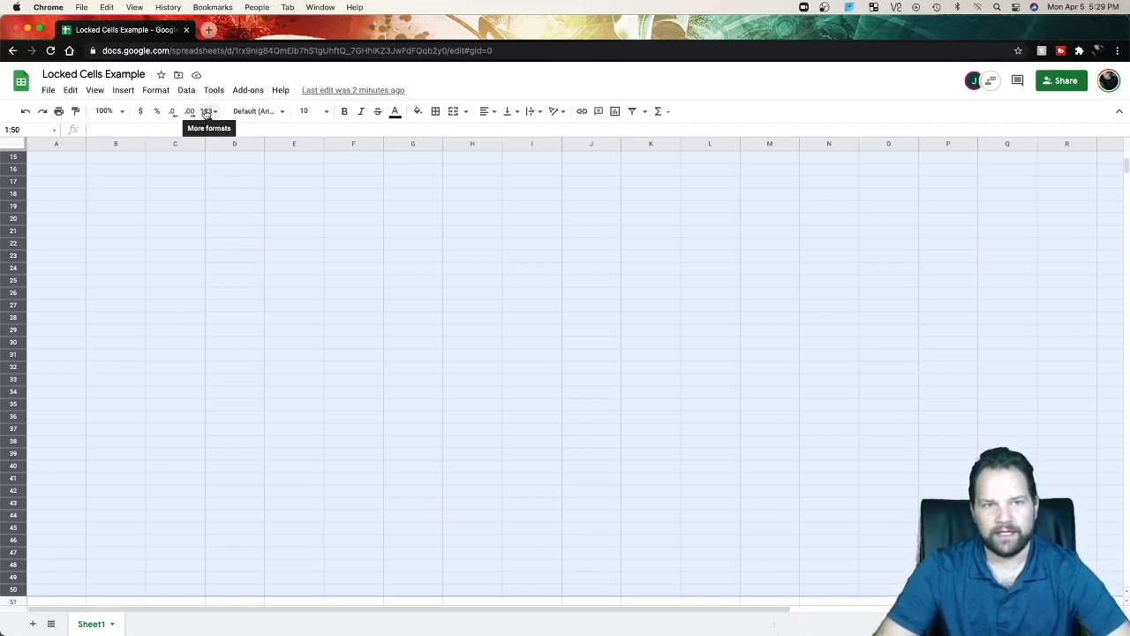
pyautogui.moveTo(194, 97)
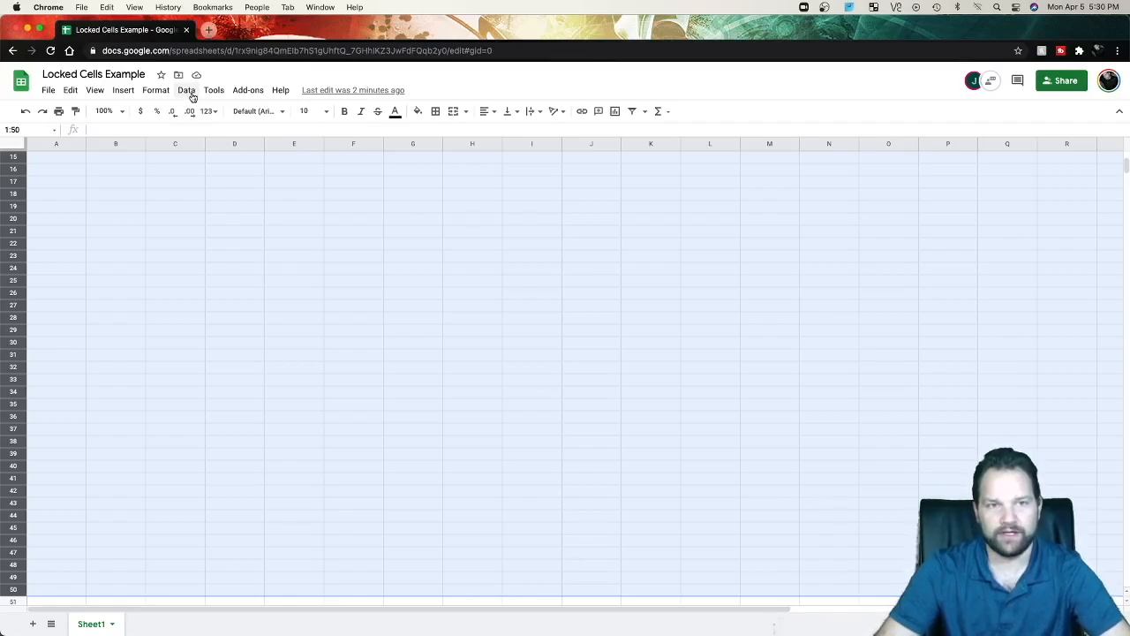
# Start a protected range for rows 1–50 via Data and describe it as "My lock"
pyautogui.click(187, 88)
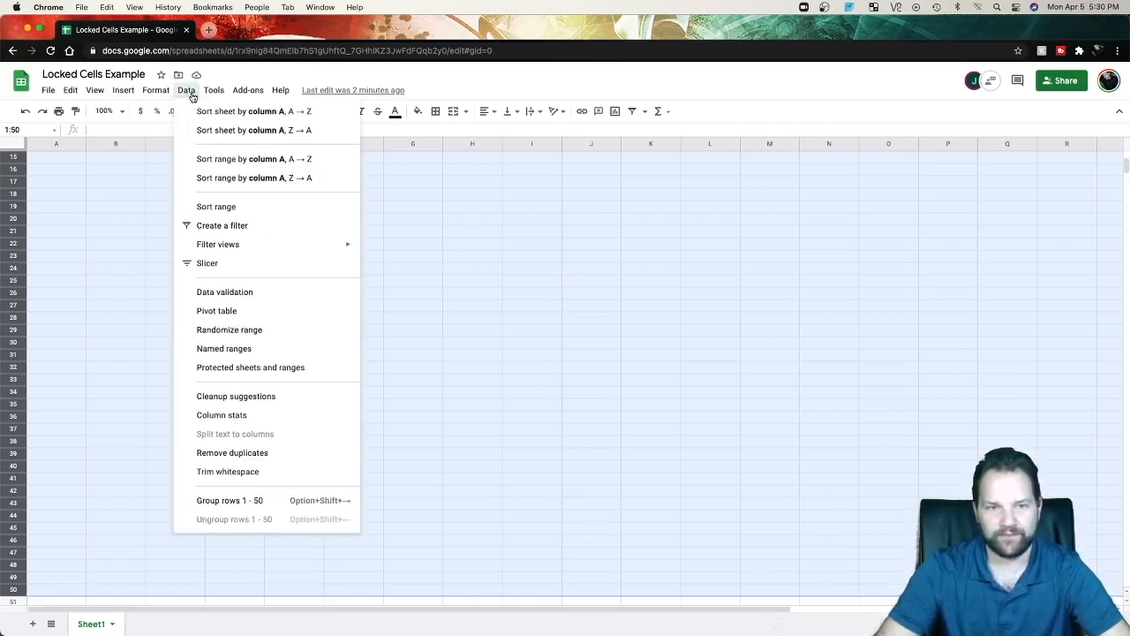
pyautogui.moveTo(224, 292)
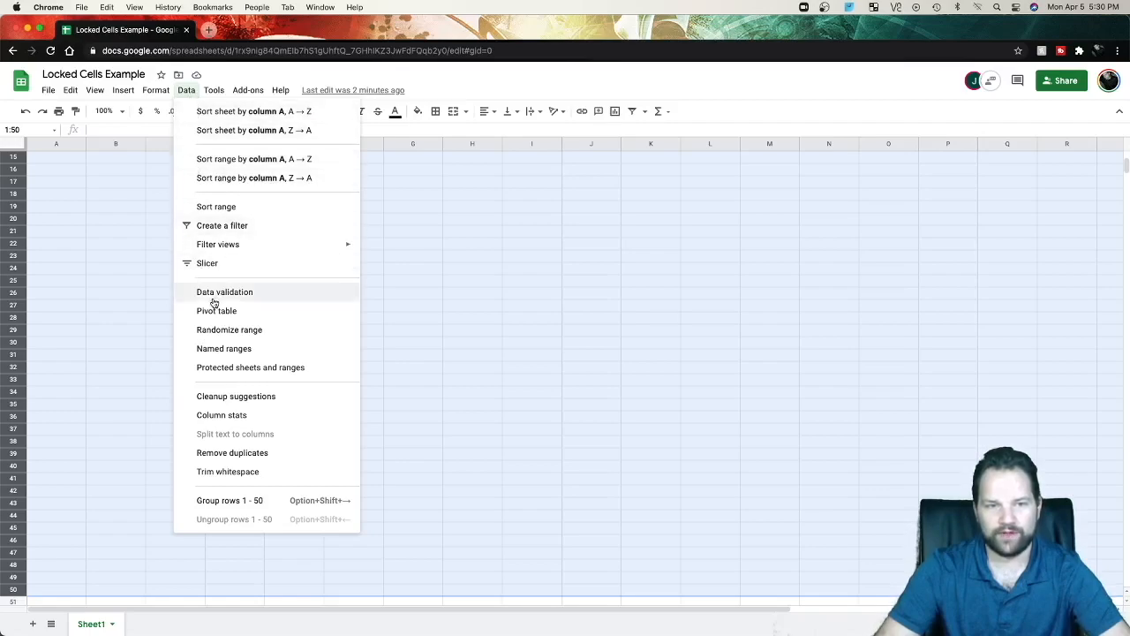
pyautogui.moveTo(251, 368)
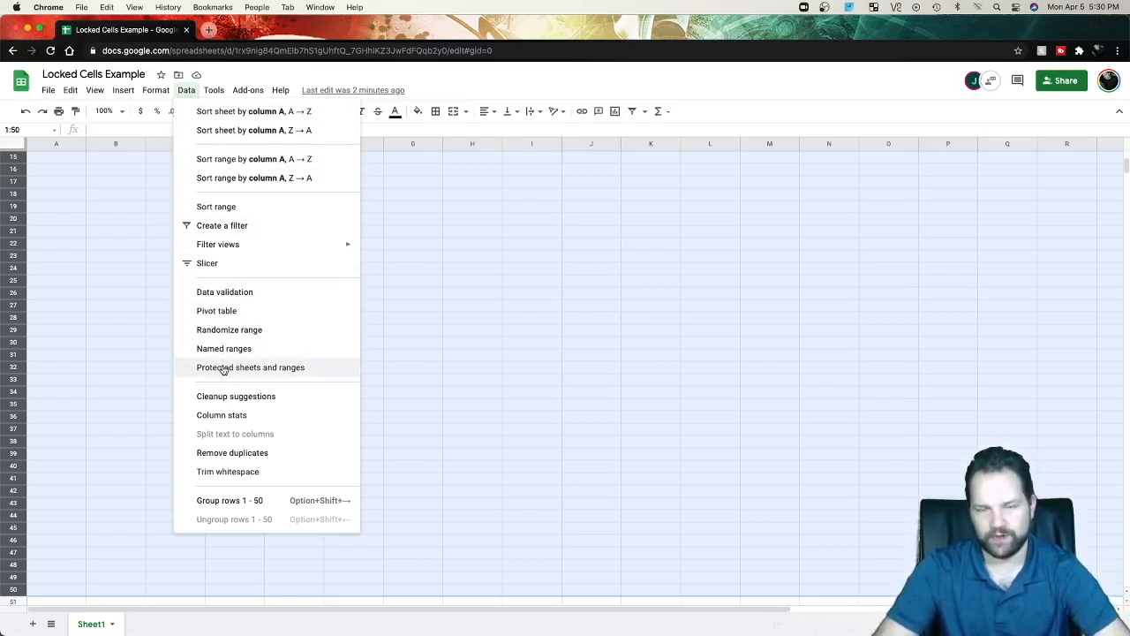
pyautogui.click(251, 366)
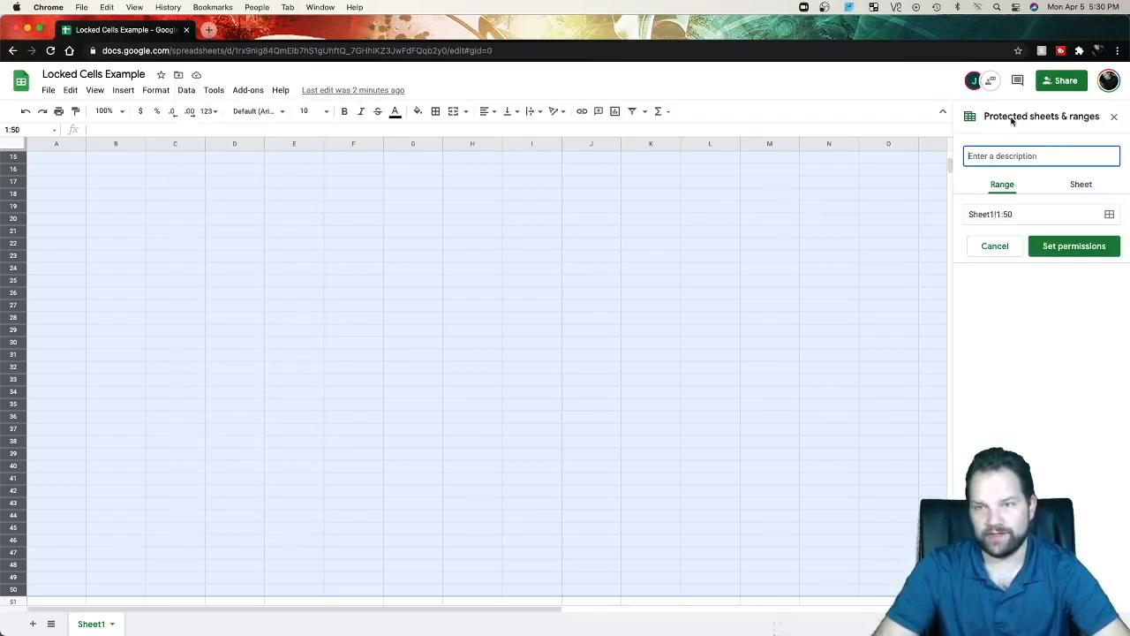
pyautogui.moveTo(1028, 128)
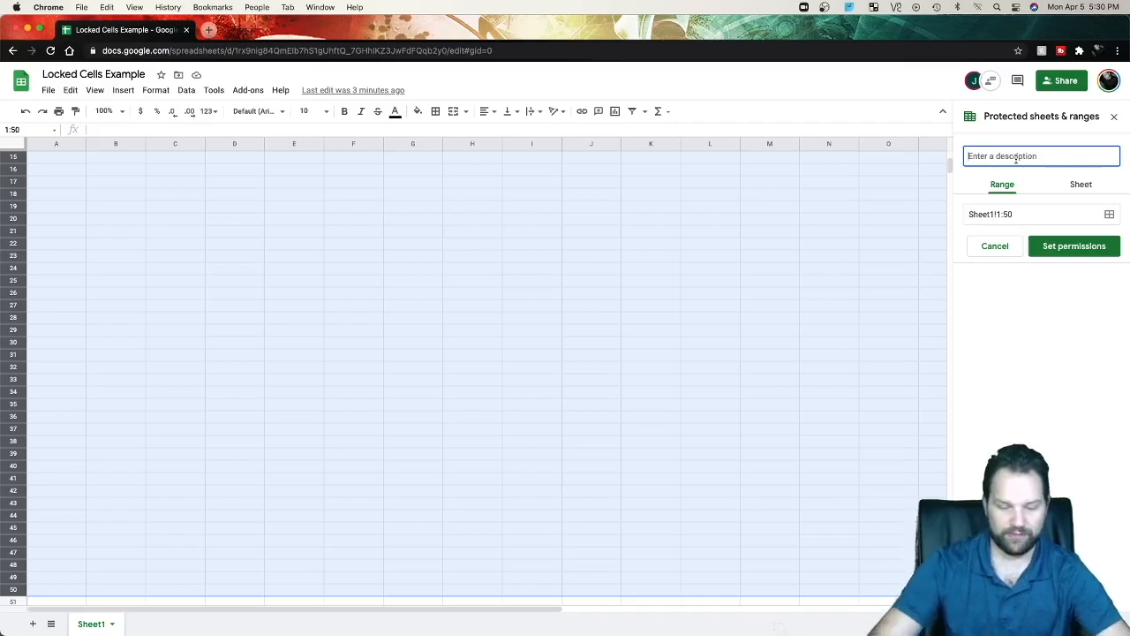
pyautogui.write('!')
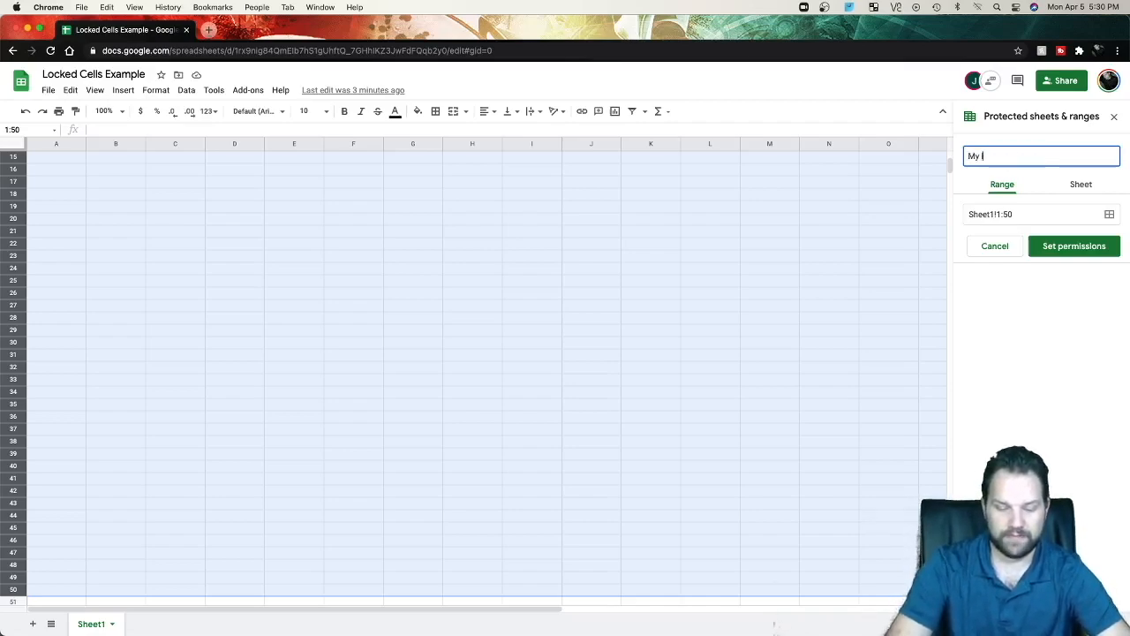
pyautogui.write('ock')
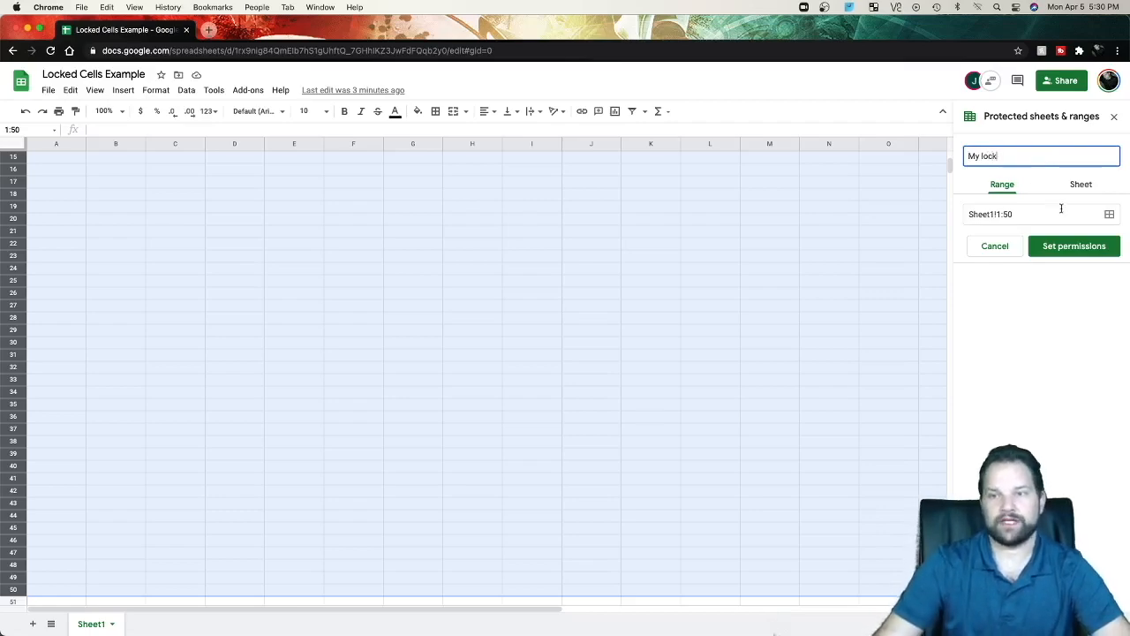
# Set My lock permissions so only the owner can edit rows 1–50
pyautogui.click(1073, 245)
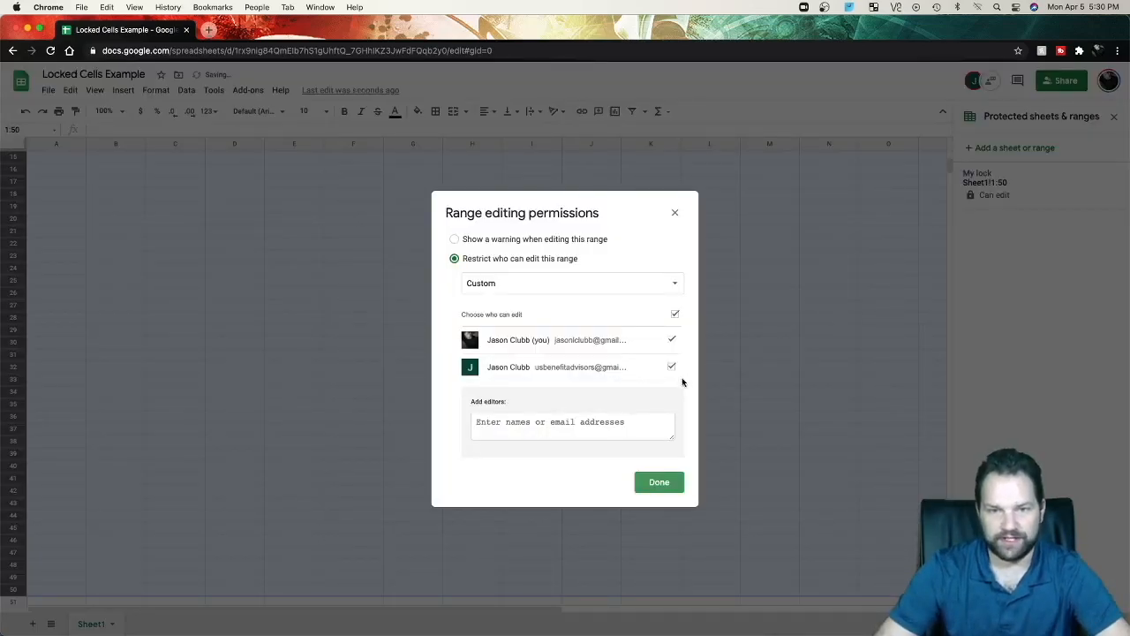
pyautogui.click(674, 314)
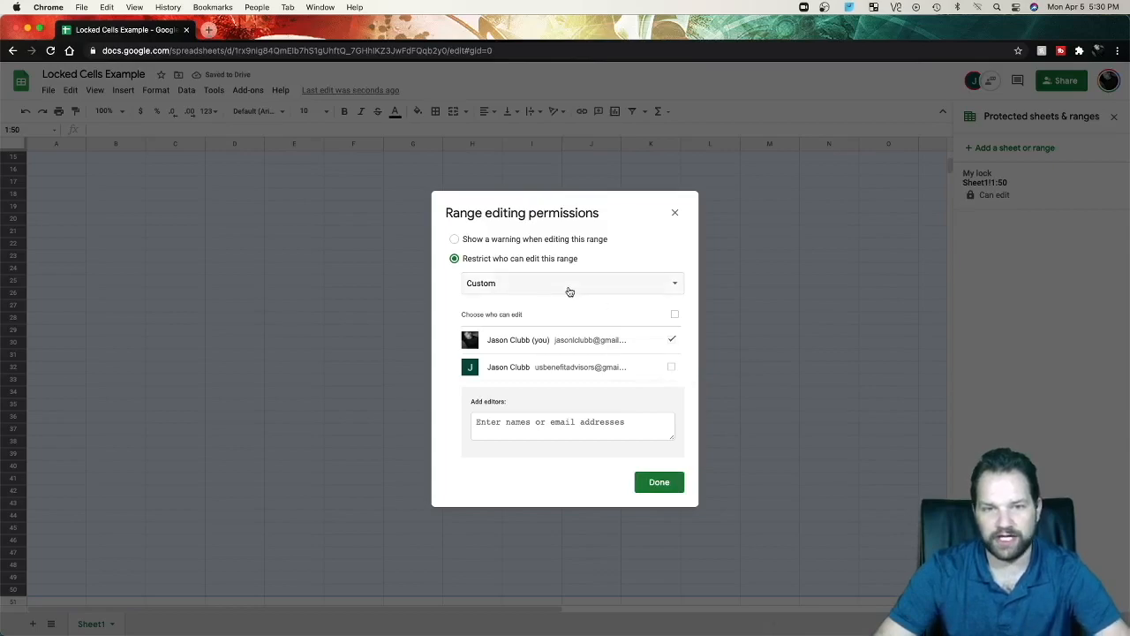
pyautogui.click(572, 283)
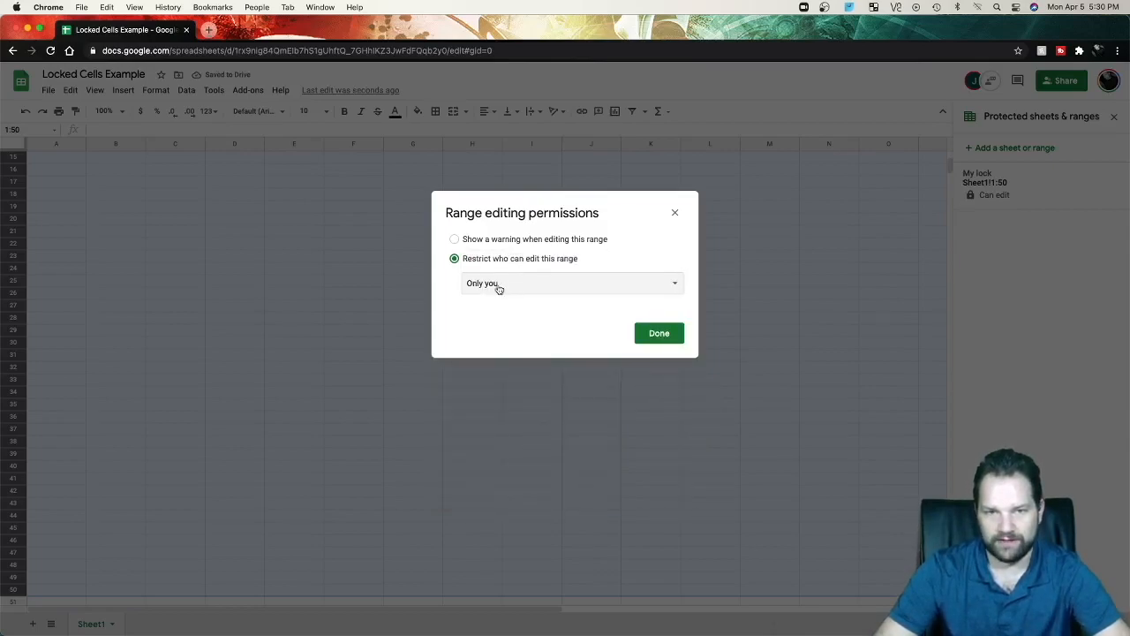
pyautogui.moveTo(523, 290)
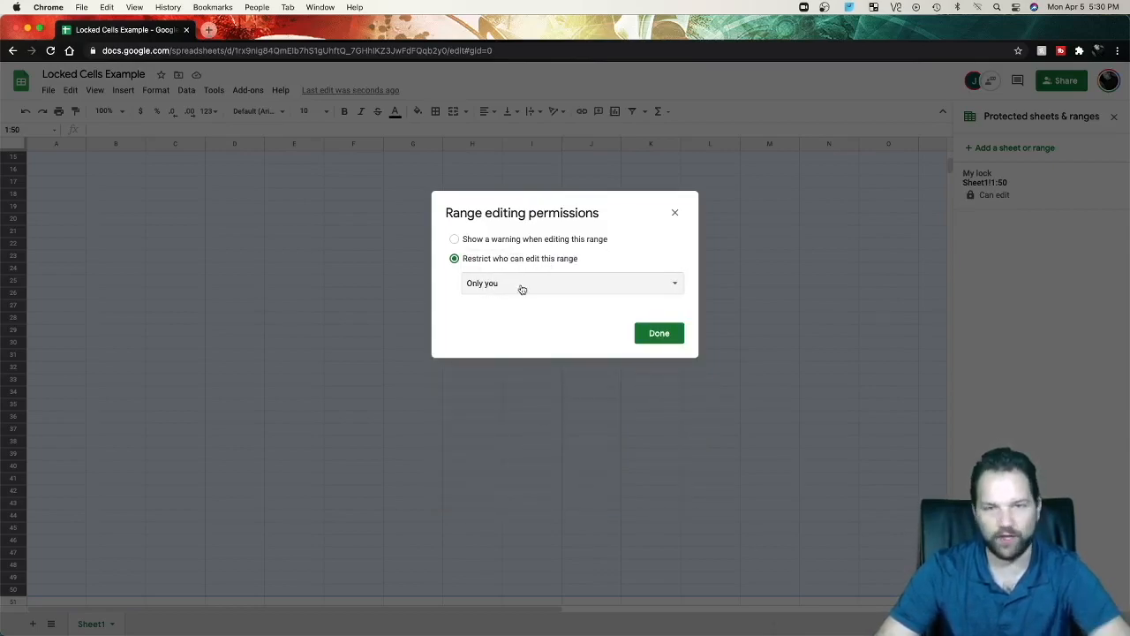
pyautogui.moveTo(535, 291)
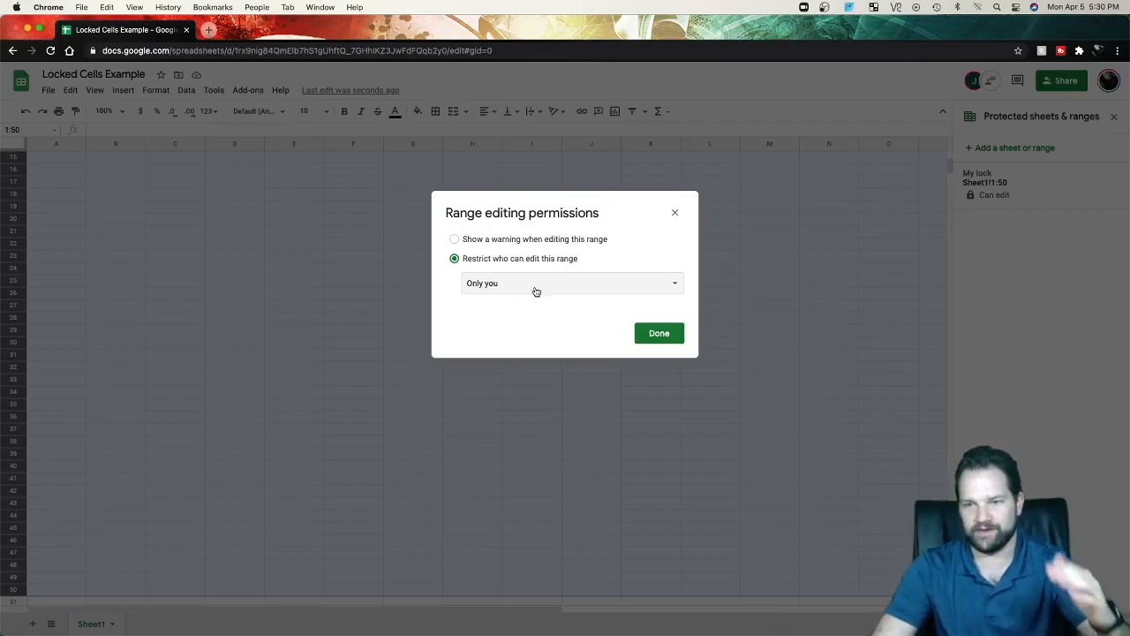
pyautogui.moveTo(565, 308)
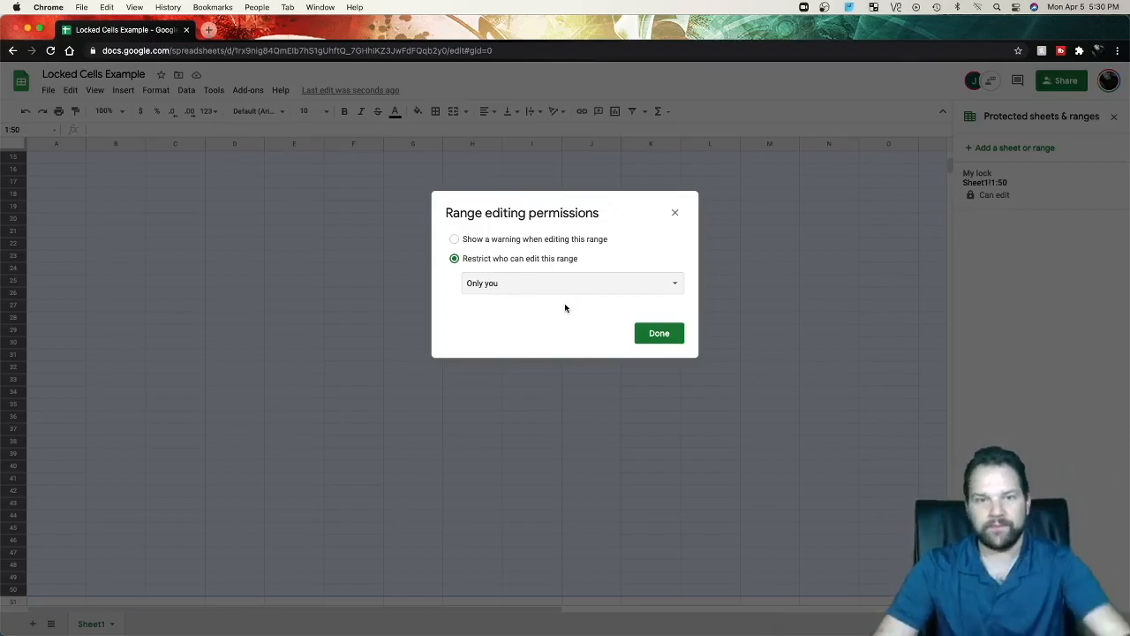
pyautogui.click(659, 332)
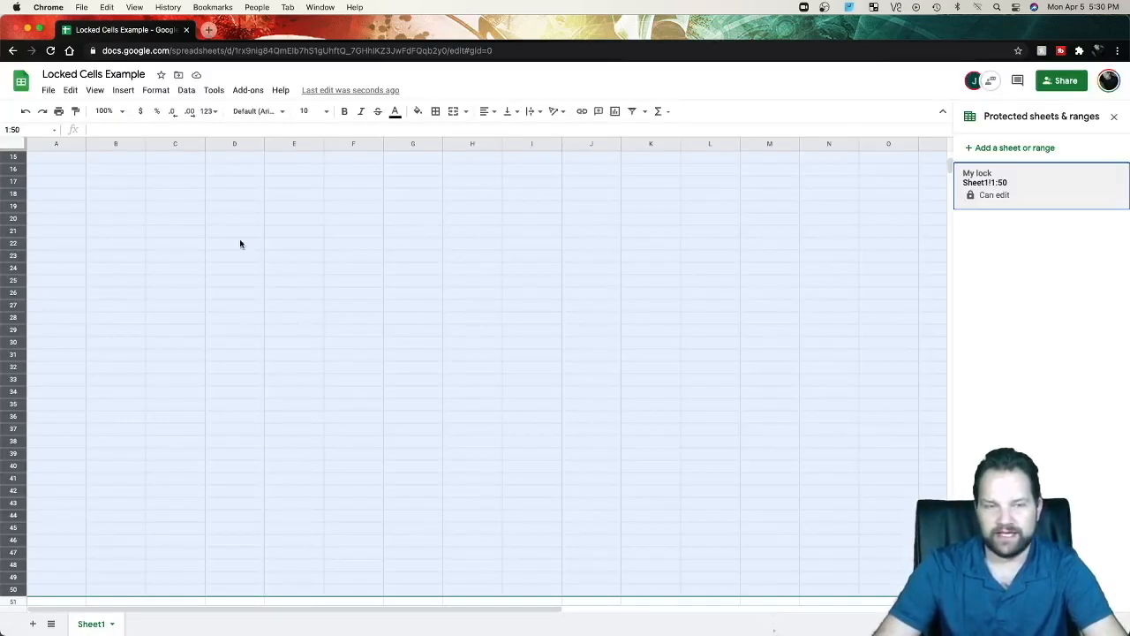
pyautogui.moveTo(428, 436)
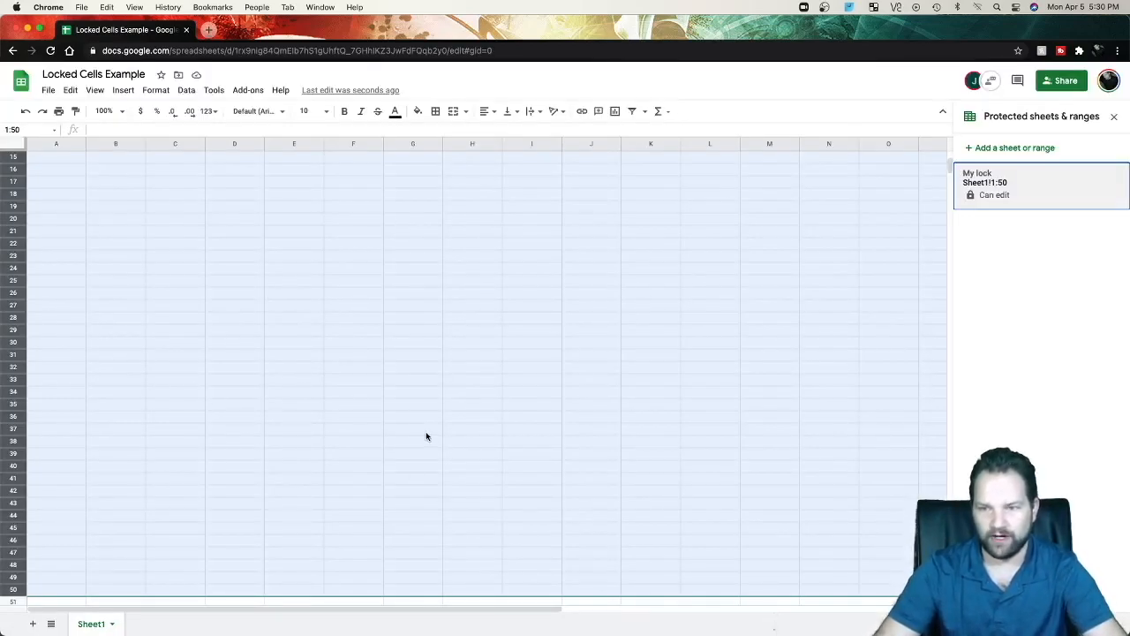
pyautogui.moveTo(927, 120)
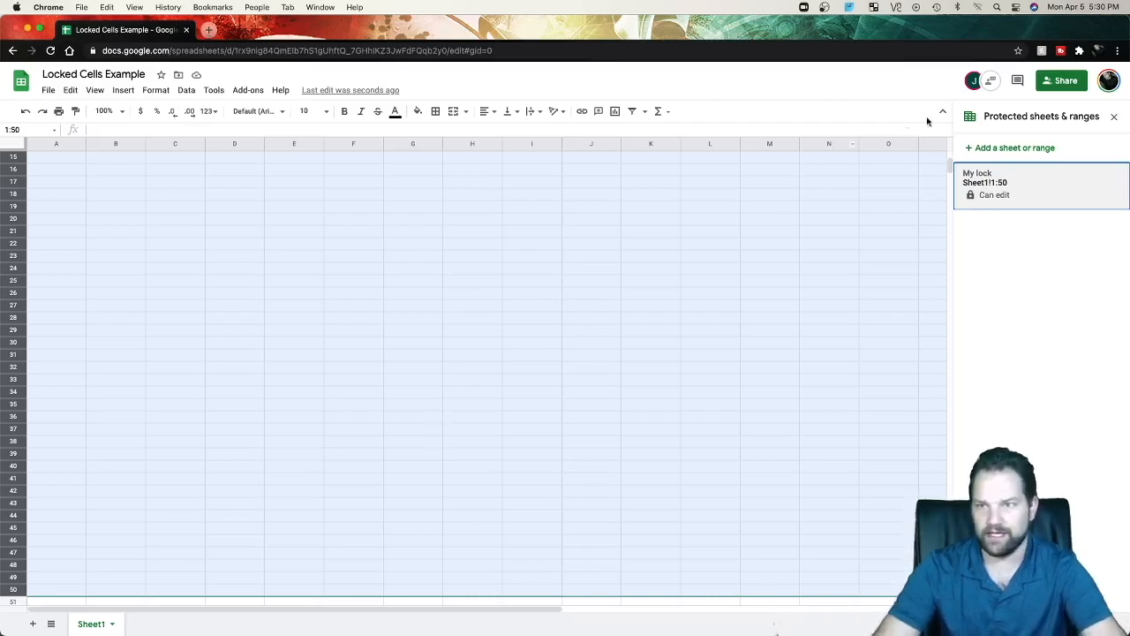
pyautogui.moveTo(505, 203)
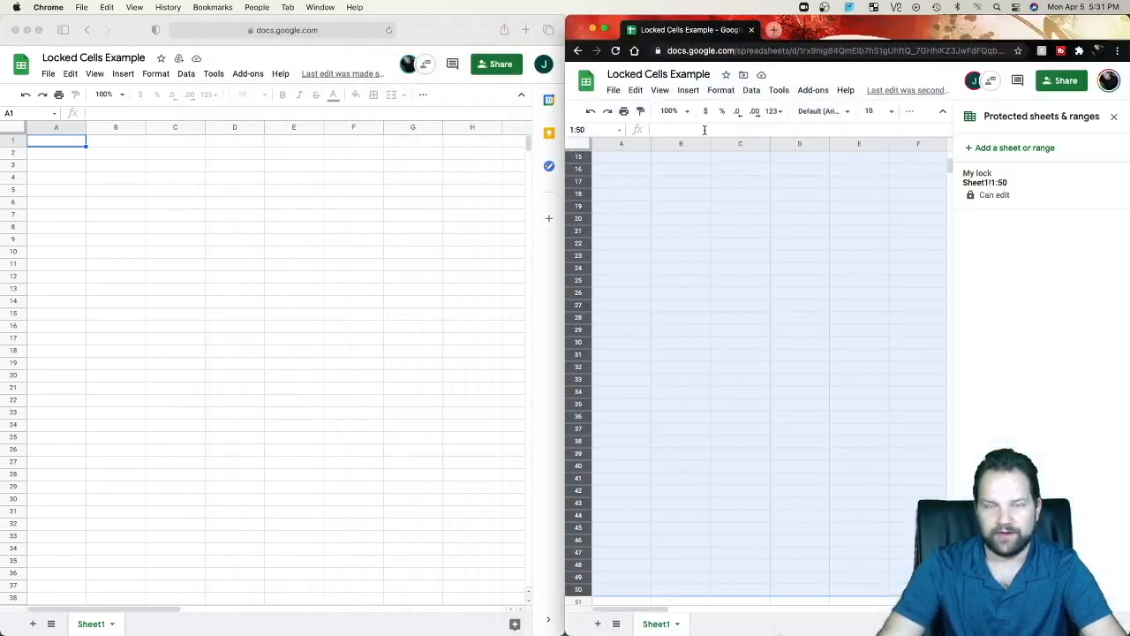
pyautogui.moveTo(155, 201)
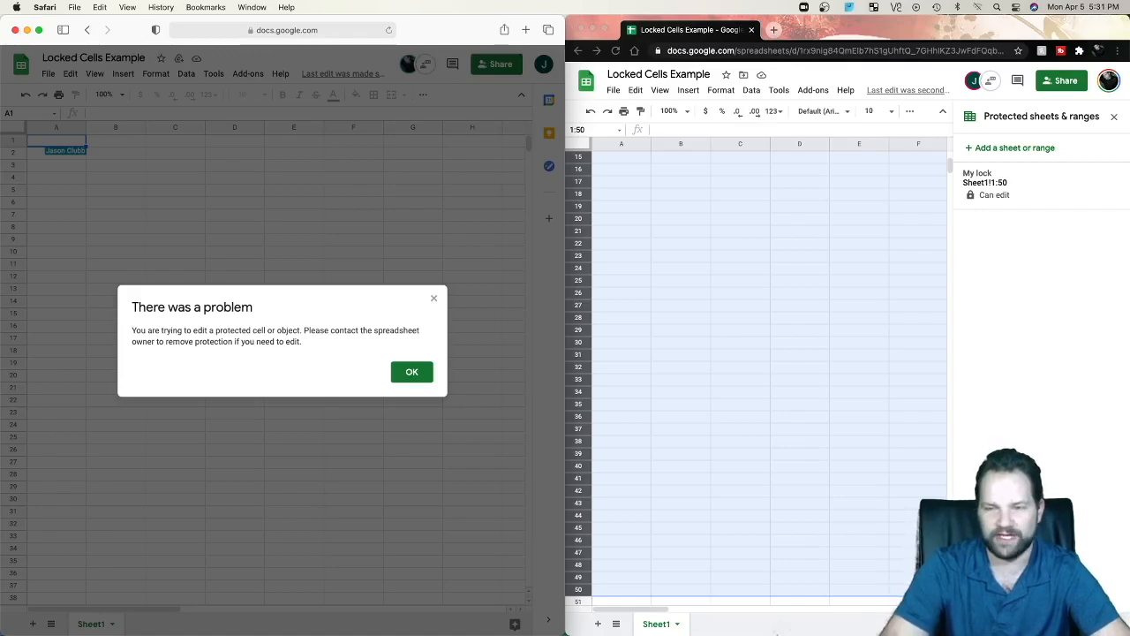
pyautogui.moveTo(380, 360)
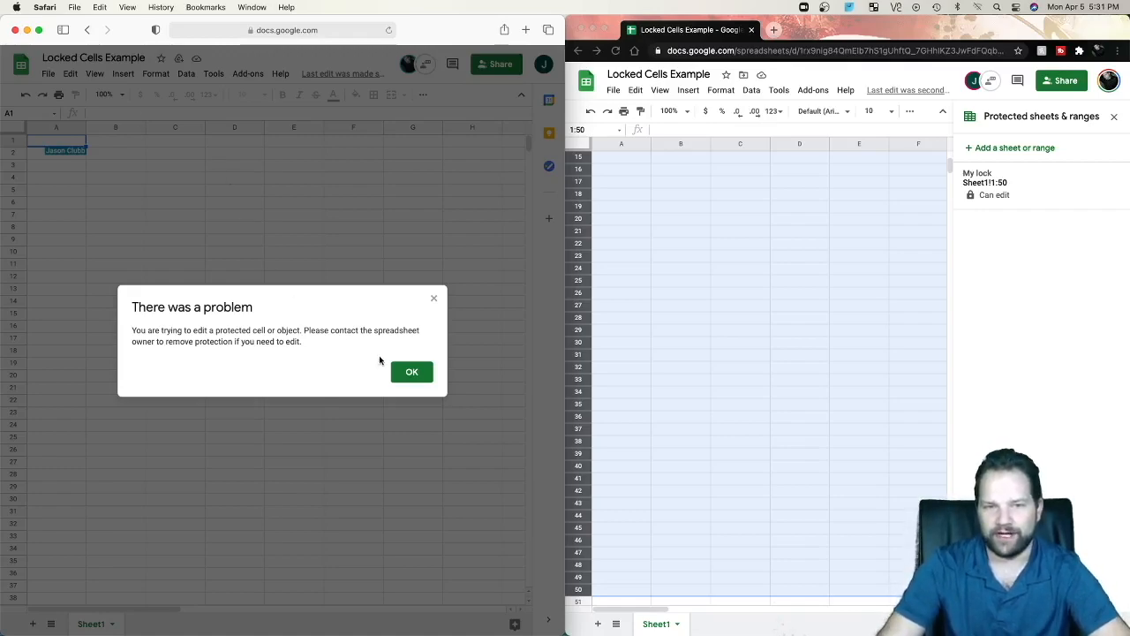
# Dismiss the protected-cell warning shown to the second account
pyautogui.click(411, 370)
pyautogui.write('other emi')
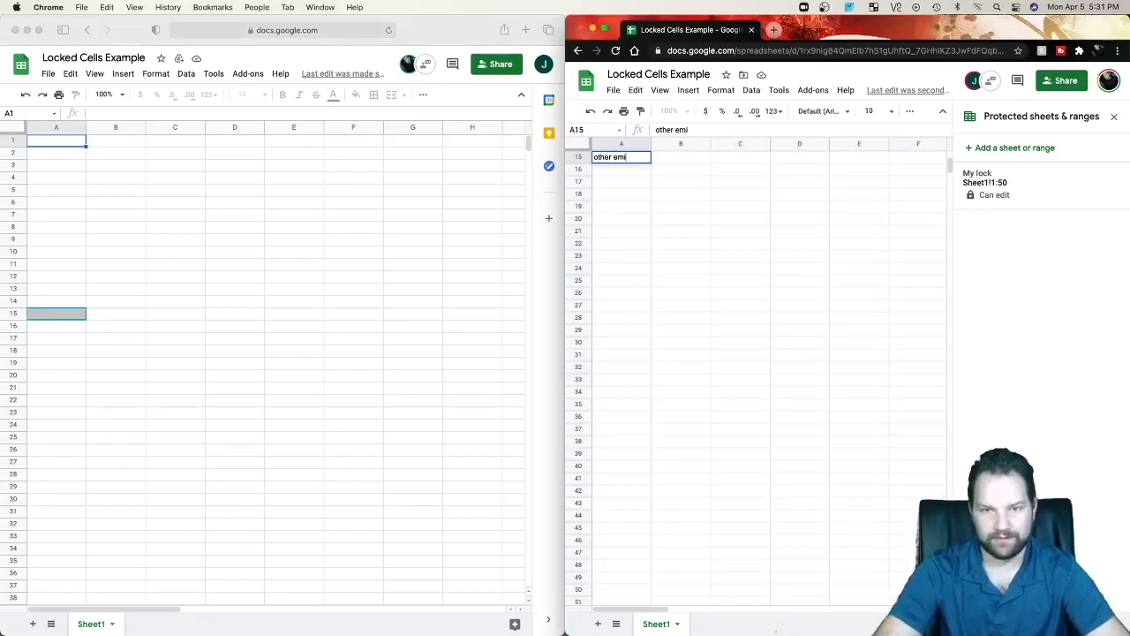
# Enter "other email" into cell A1 and select all of row 1
pyautogui.write('l')
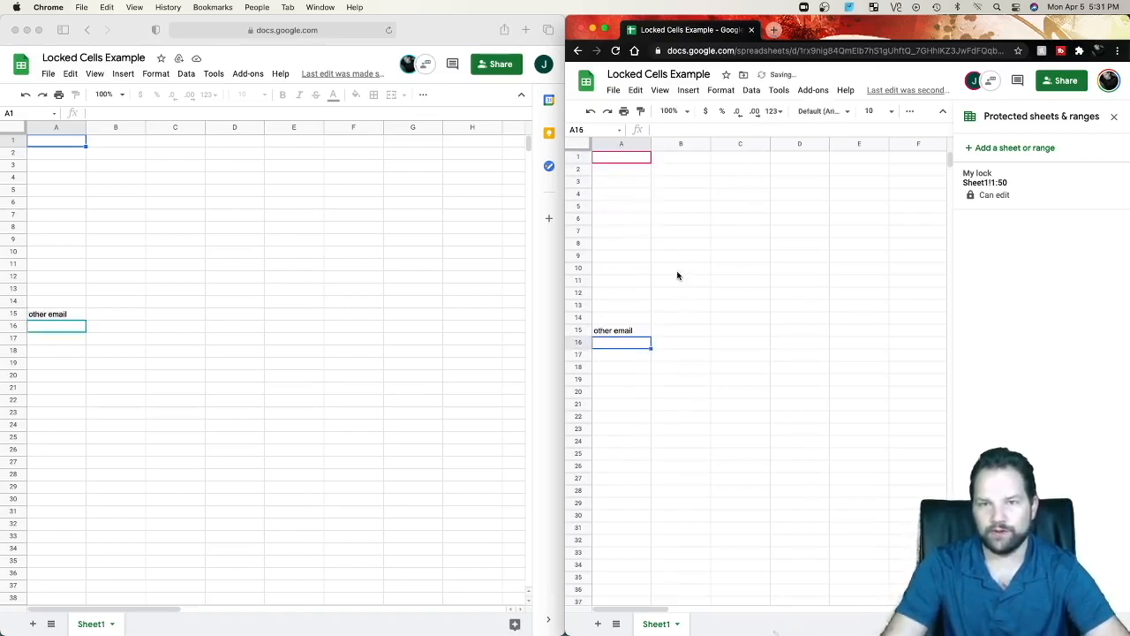
pyautogui.click(621, 330)
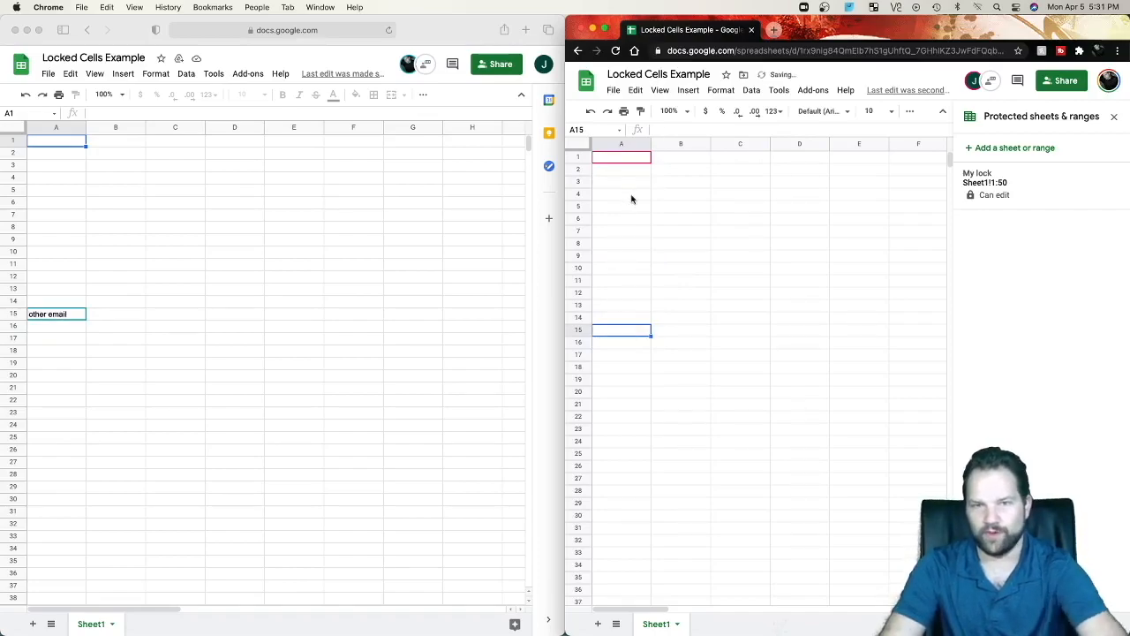
pyautogui.write('J')
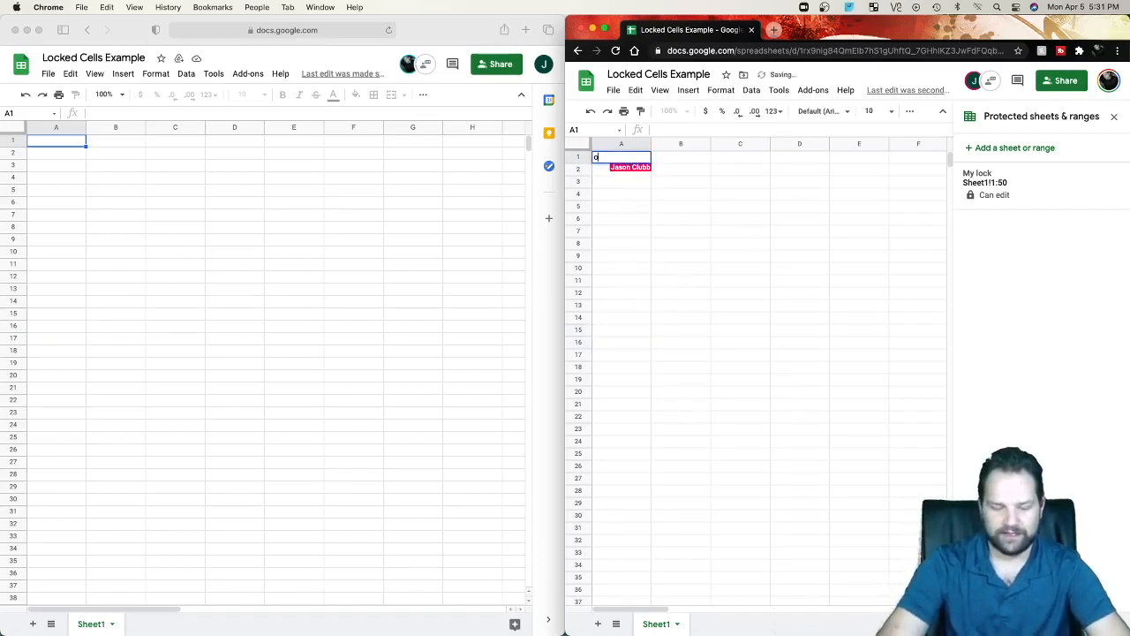
pyautogui.write('ther email')
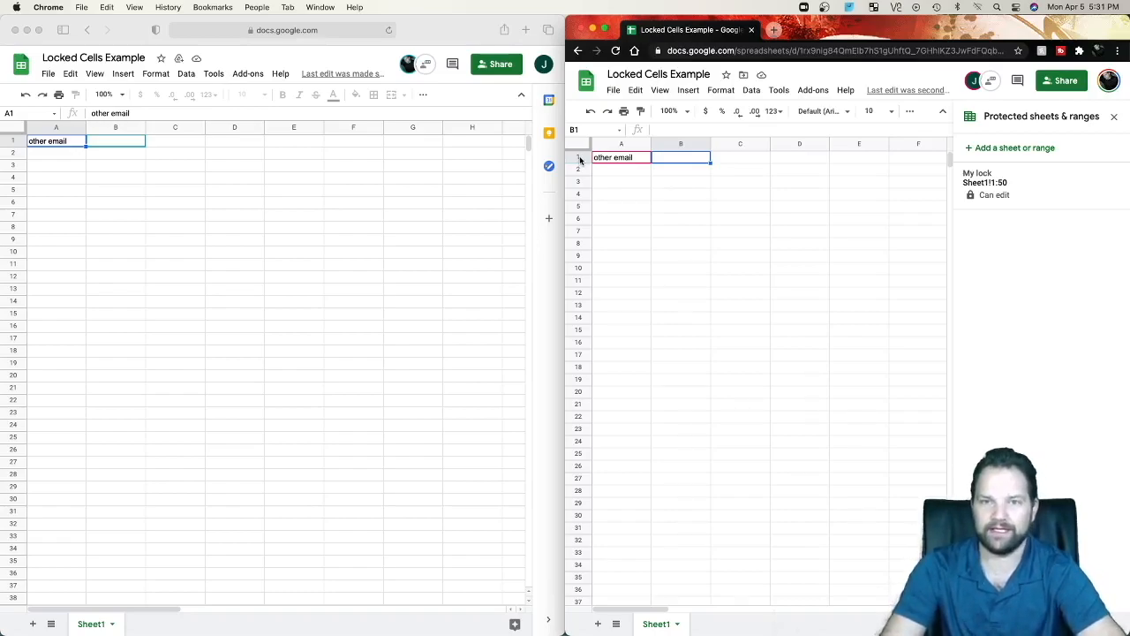
pyautogui.click(579, 155)
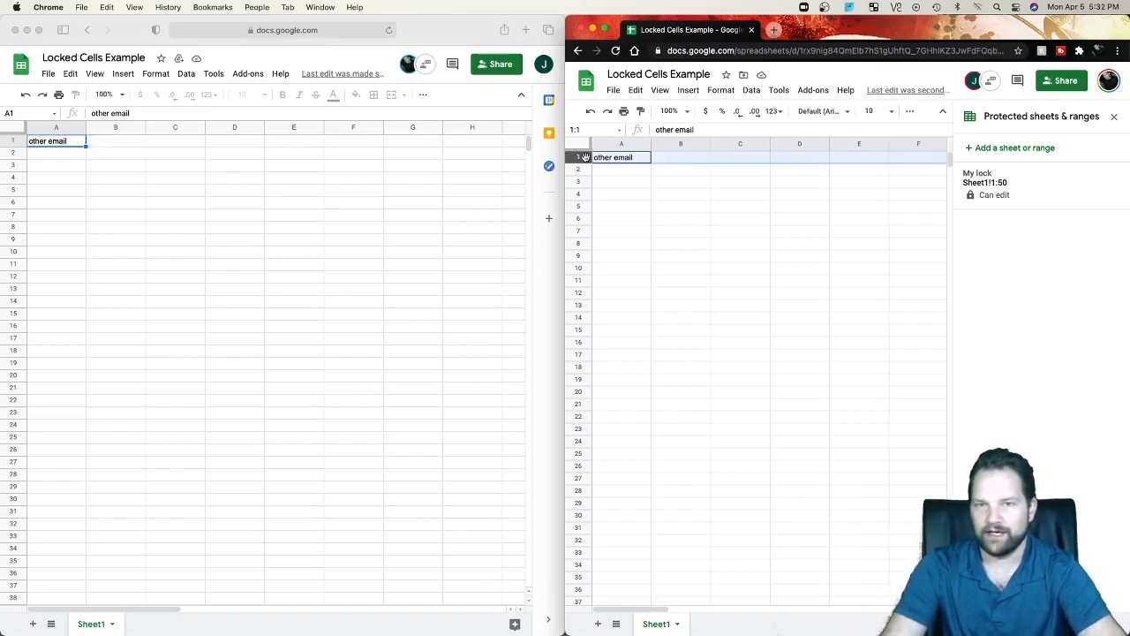
pyautogui.moveTo(904, 158)
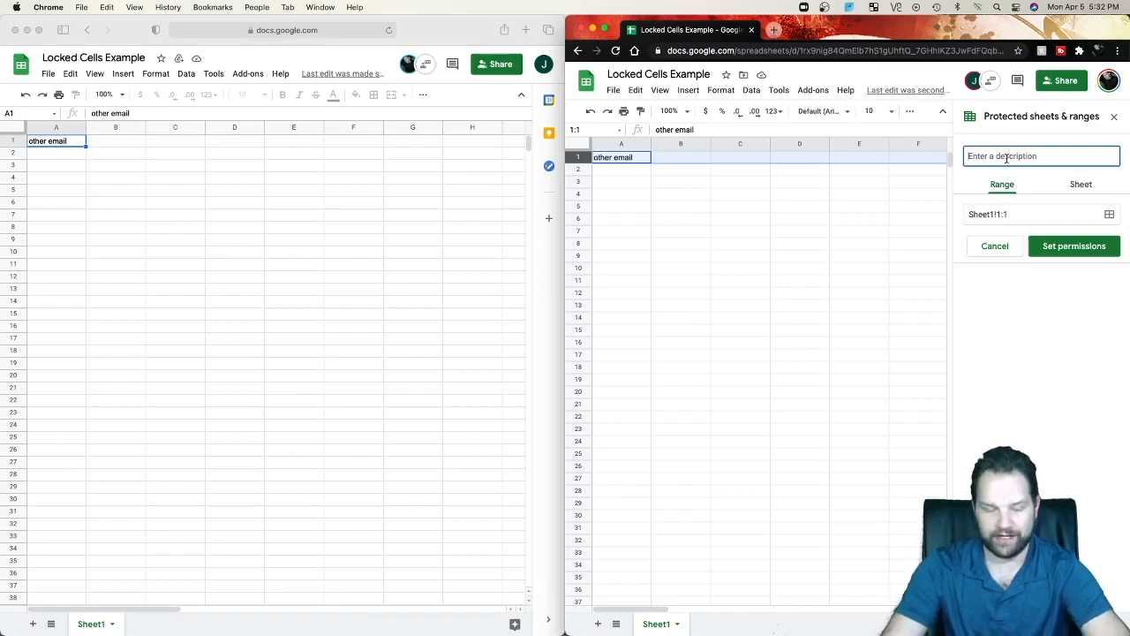
# Describe the new row 1 protected range as "Other Email" and go to its permissions
pyautogui.write('Other E')
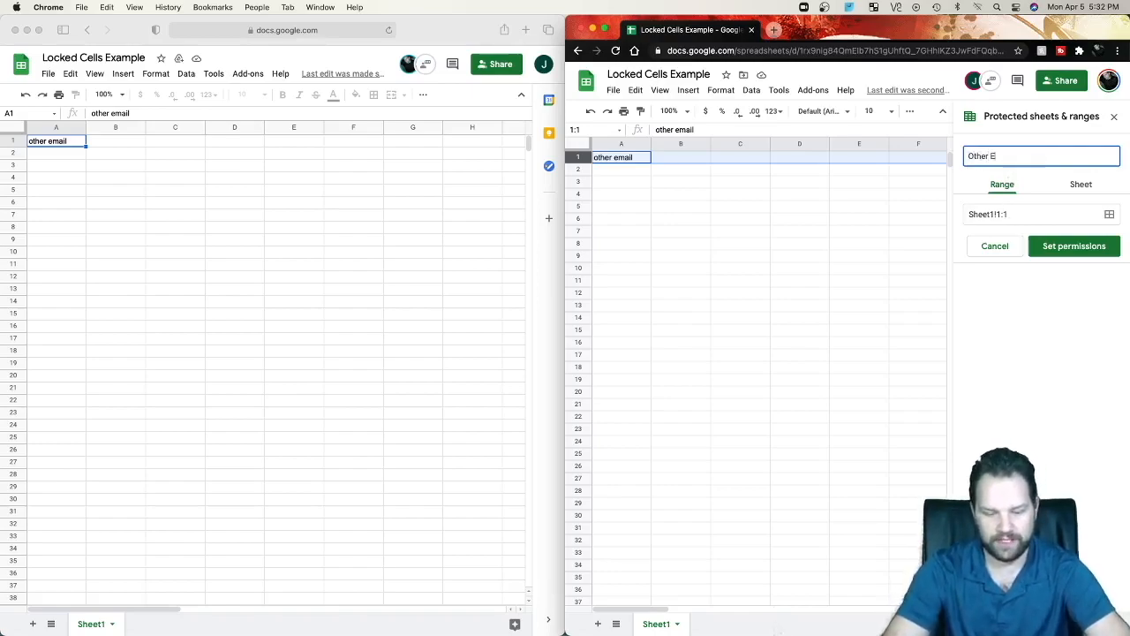
pyautogui.write('mail')
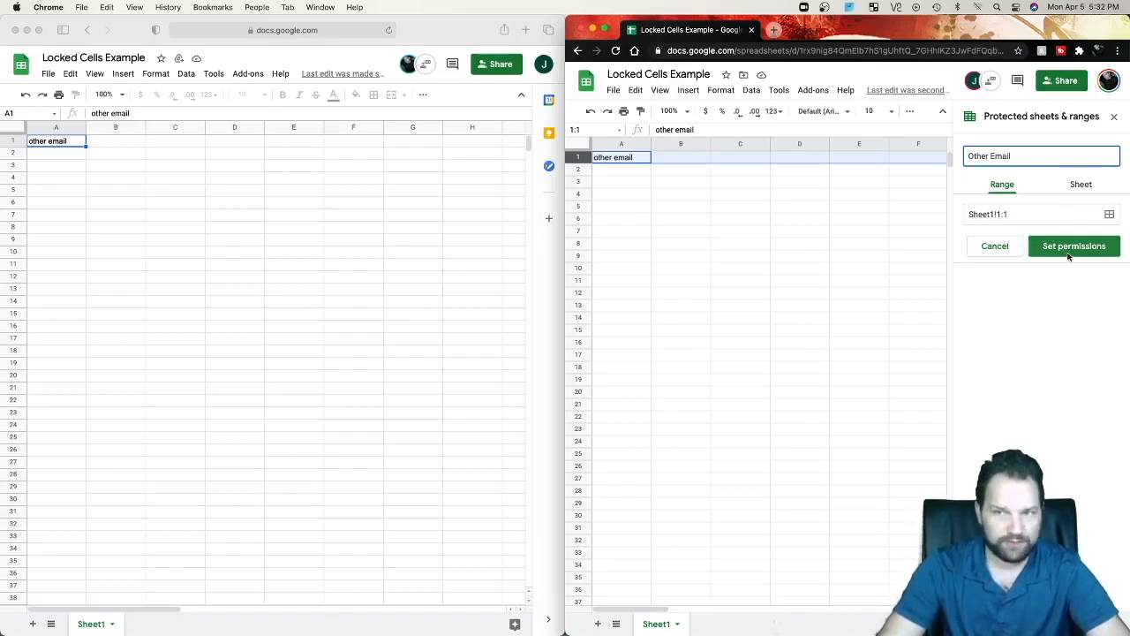
pyautogui.click(1074, 246)
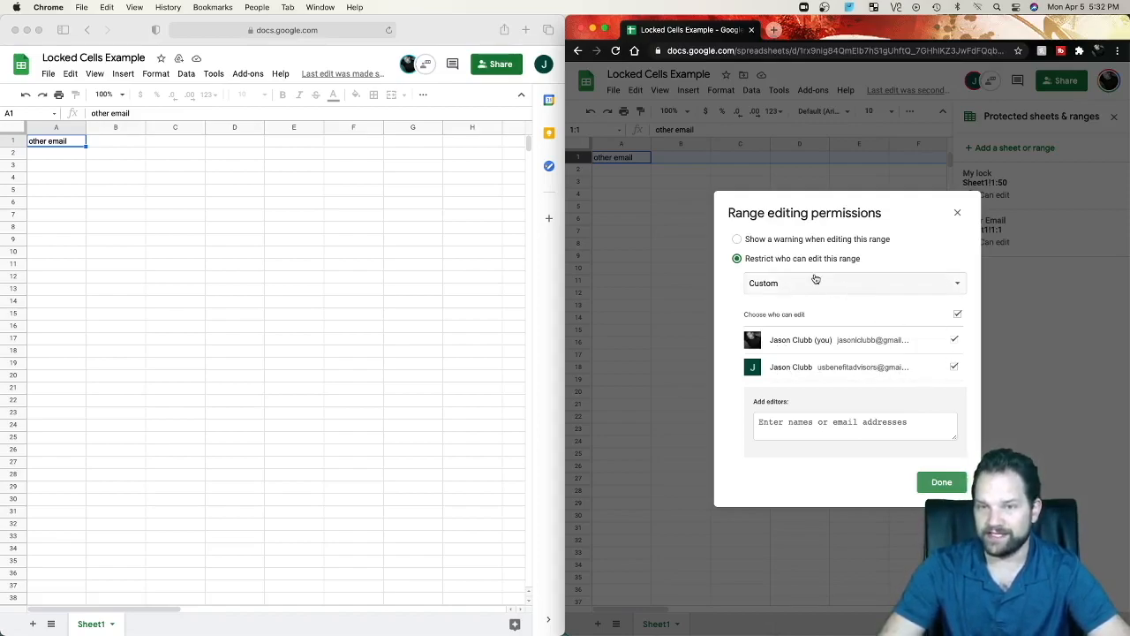
# Set row 1 editing to a Custom list with both accounts allowed and confirm
pyautogui.click(853, 283)
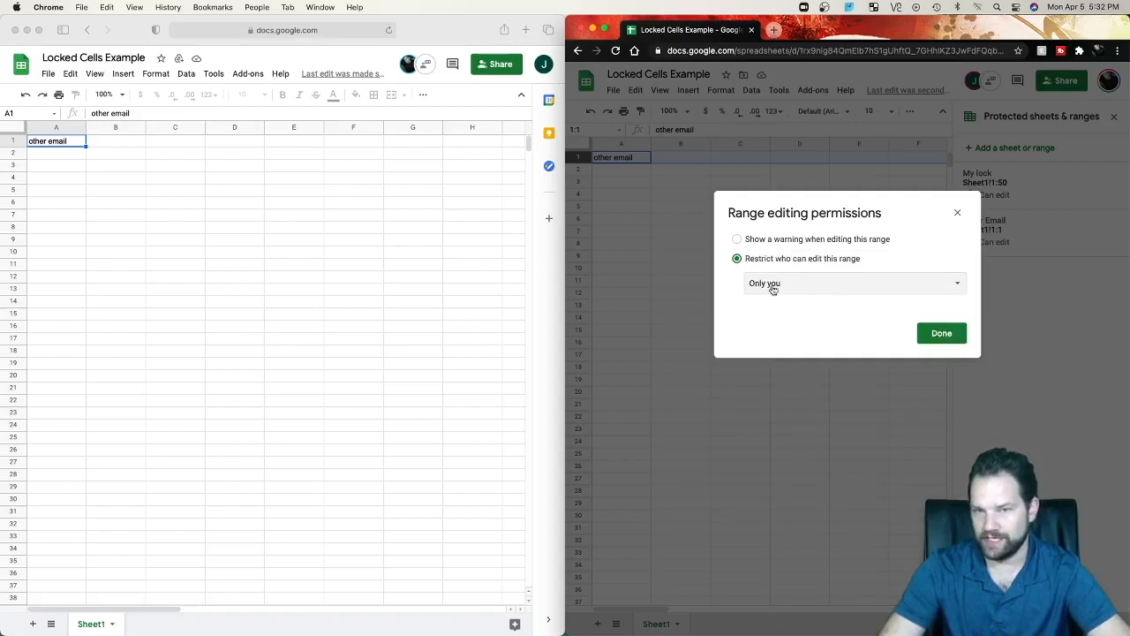
pyautogui.moveTo(840, 294)
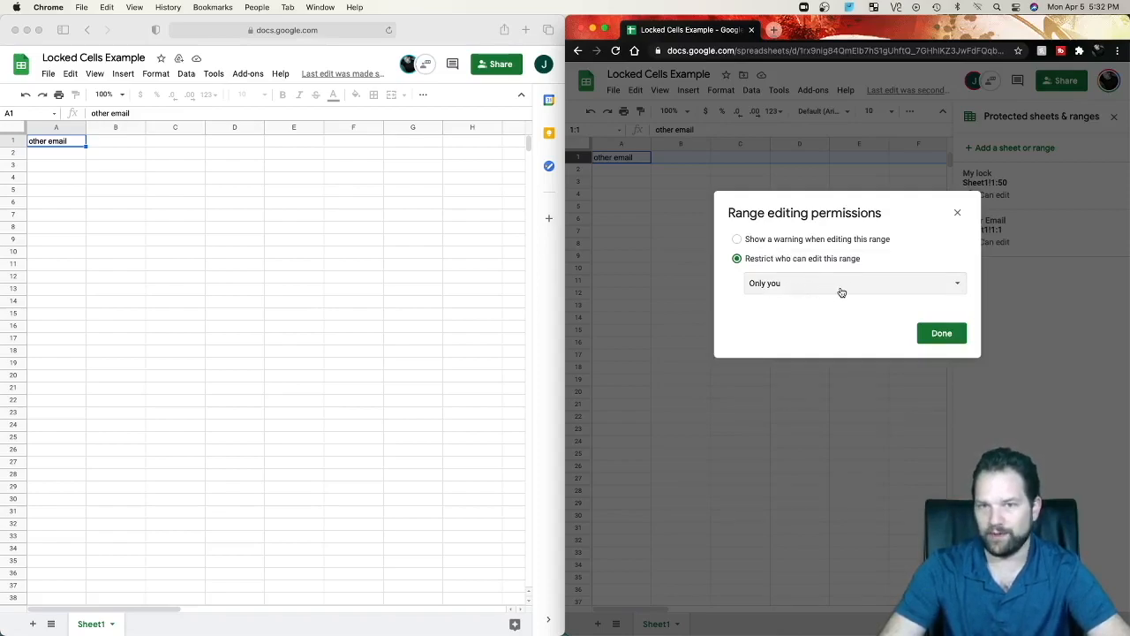
pyautogui.click(851, 283)
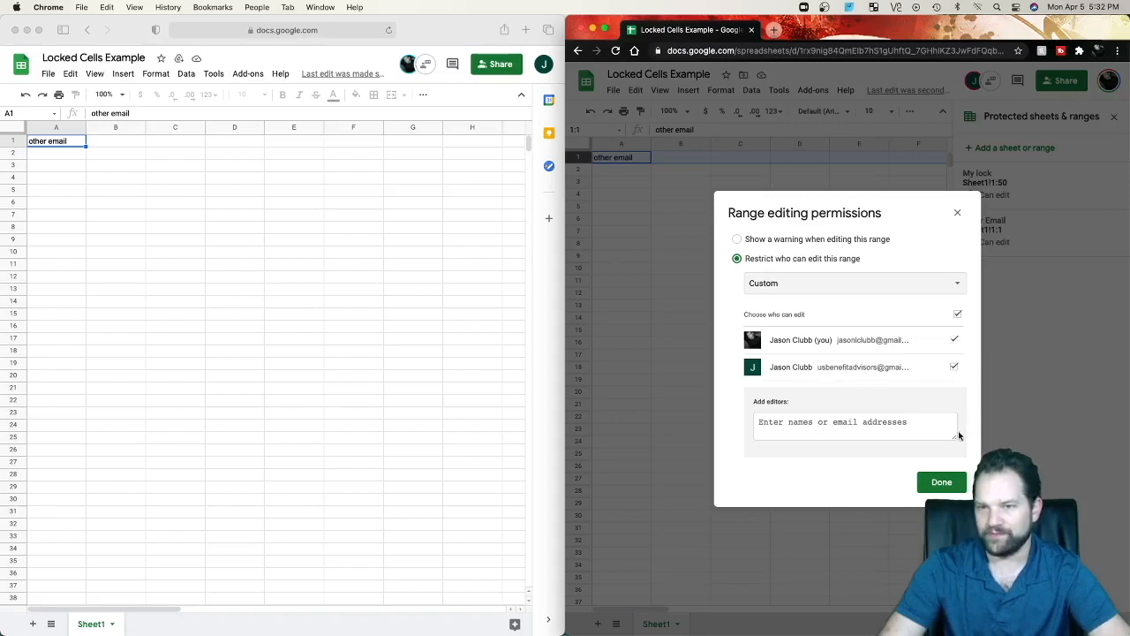
pyautogui.click(941, 481)
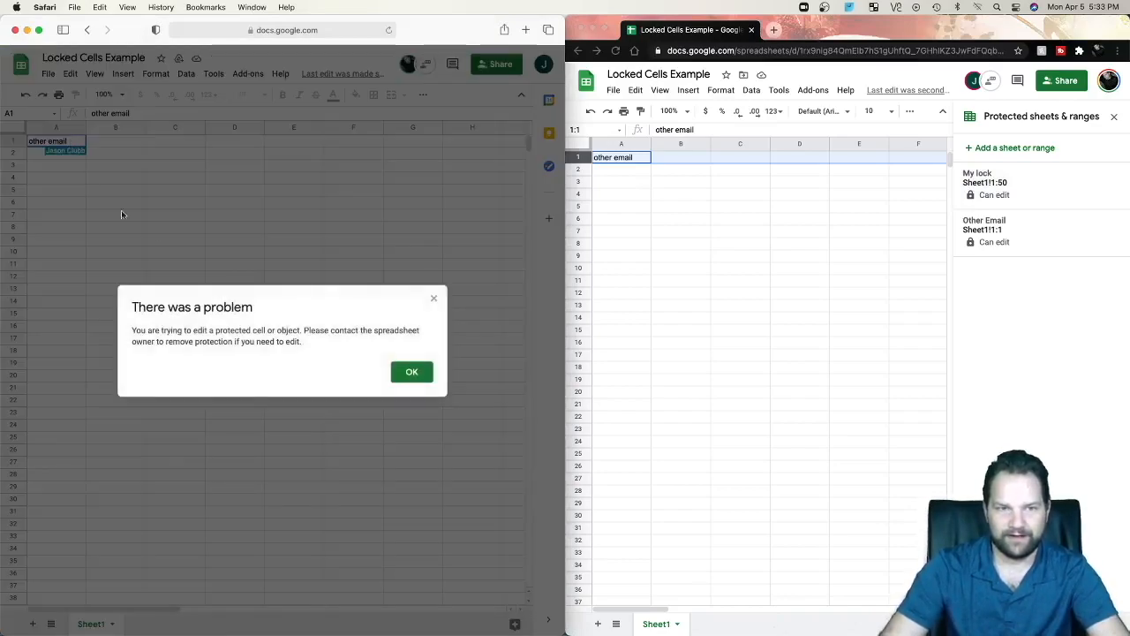
pyautogui.click(411, 370)
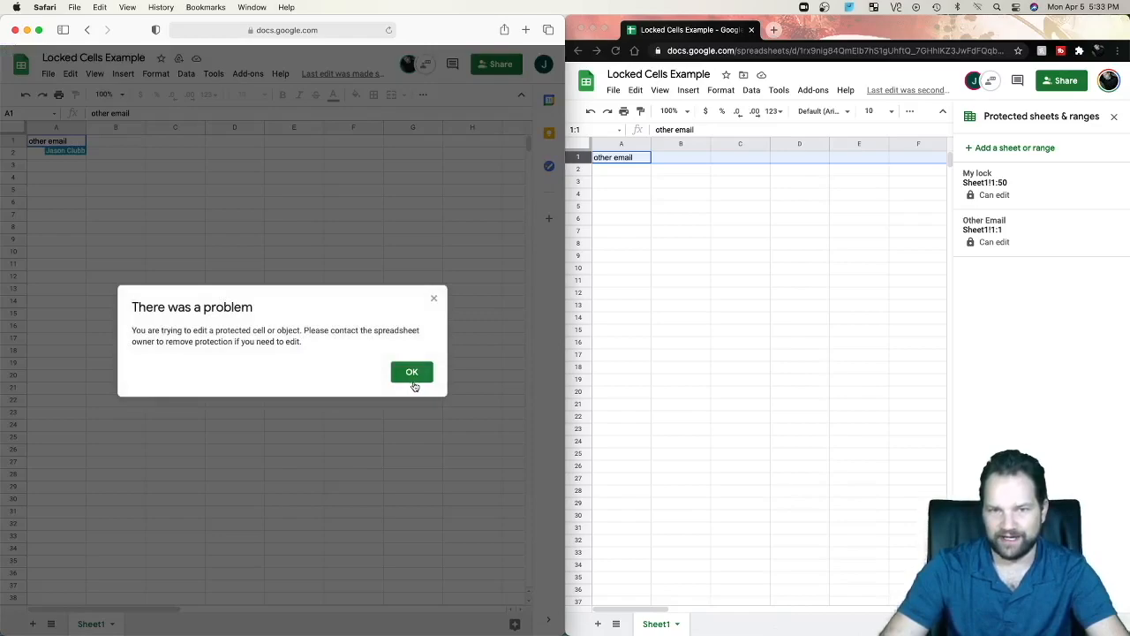
pyautogui.click(411, 370)
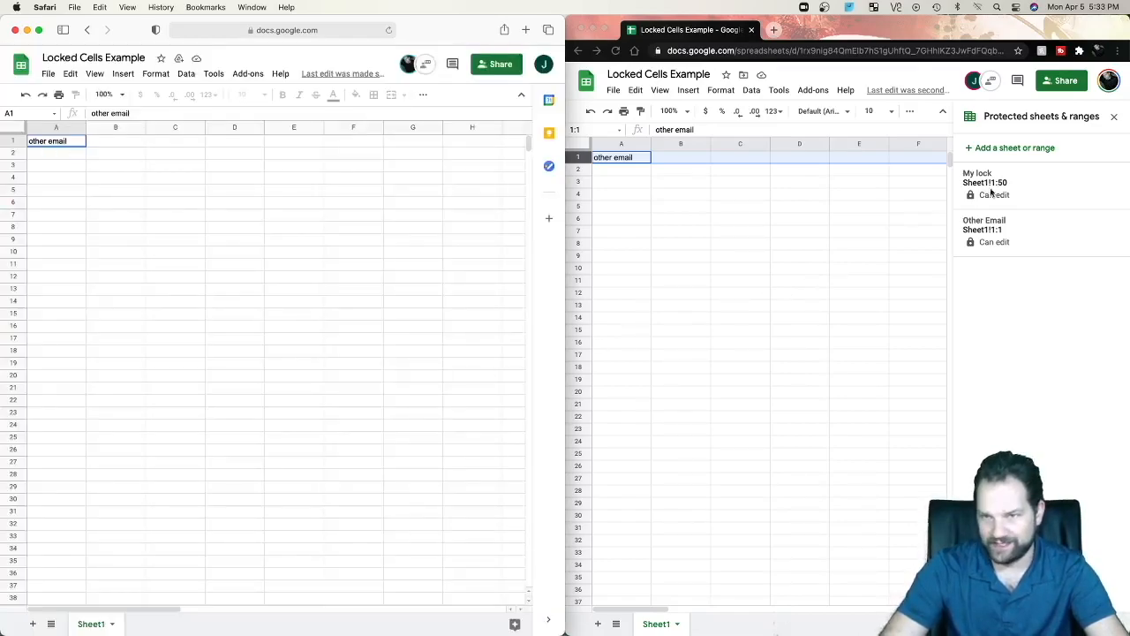
pyautogui.moveTo(989, 190)
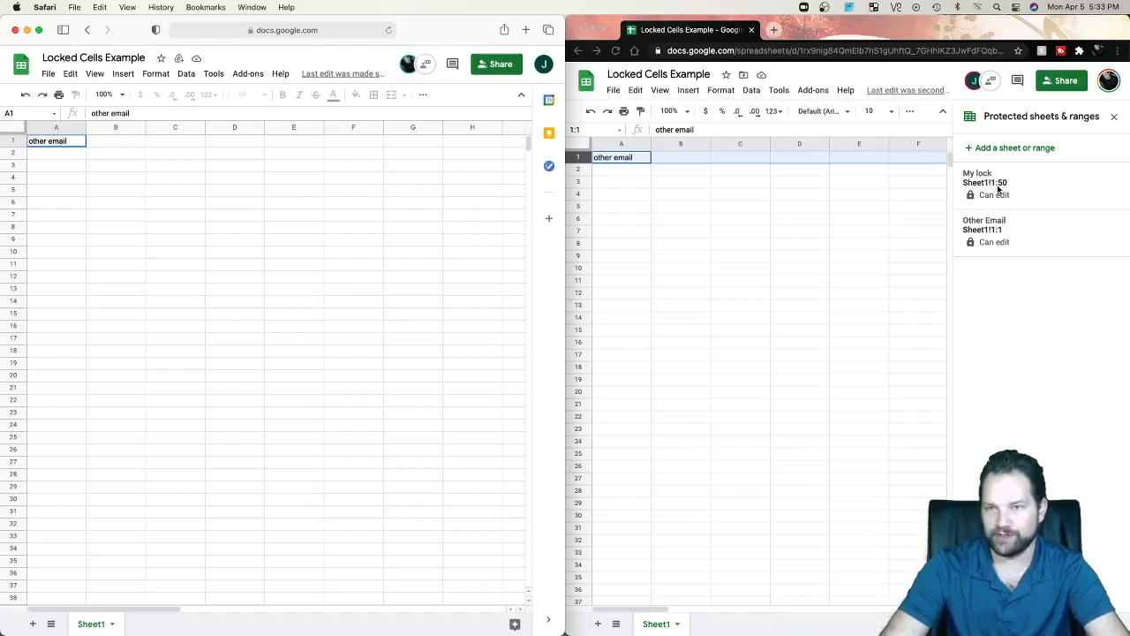
# Change the My lock range to Sheet1!2:50 and save it
pyautogui.click(978, 182)
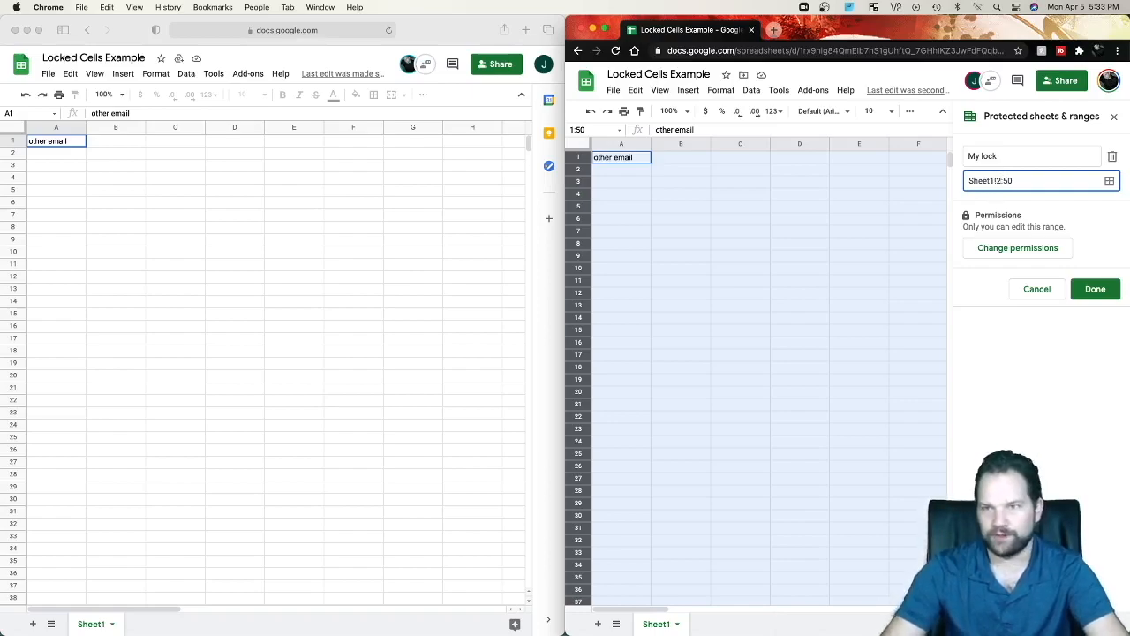
pyautogui.click(1095, 290)
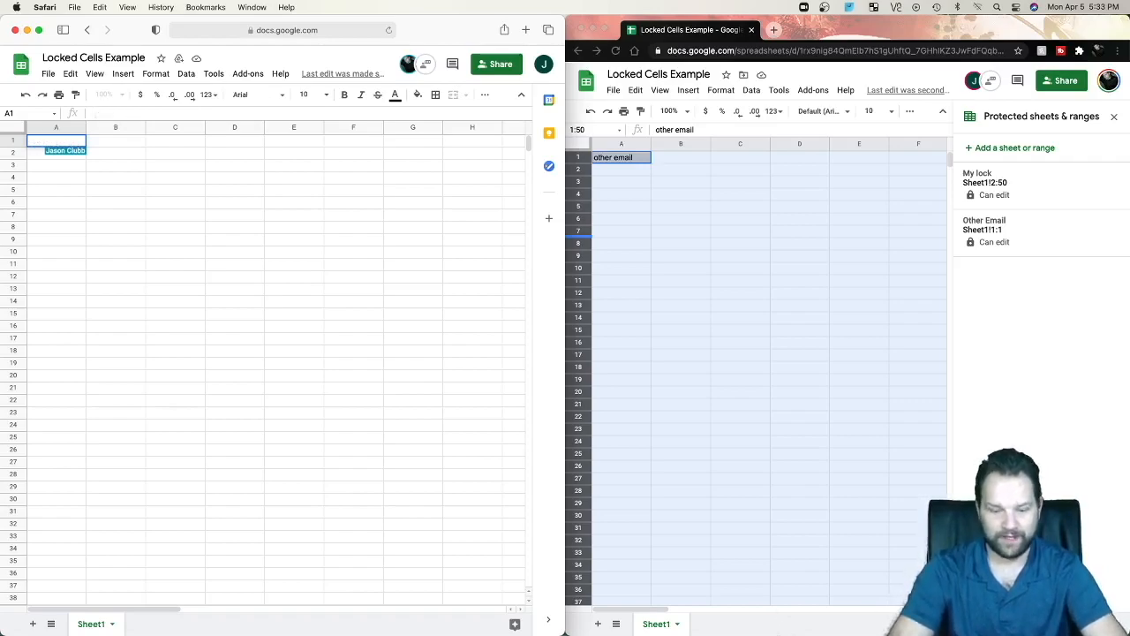
# From the second account type "now i can change" into A1 and dismiss the warning on a lower row
pyautogui.write('now i can change')
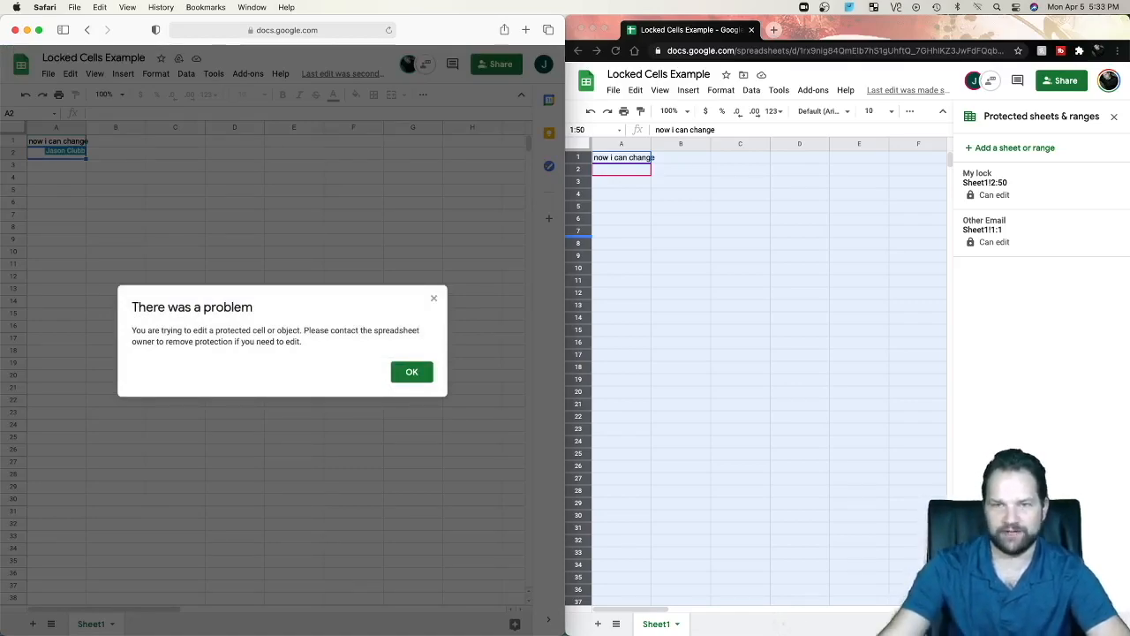
pyautogui.click(412, 371)
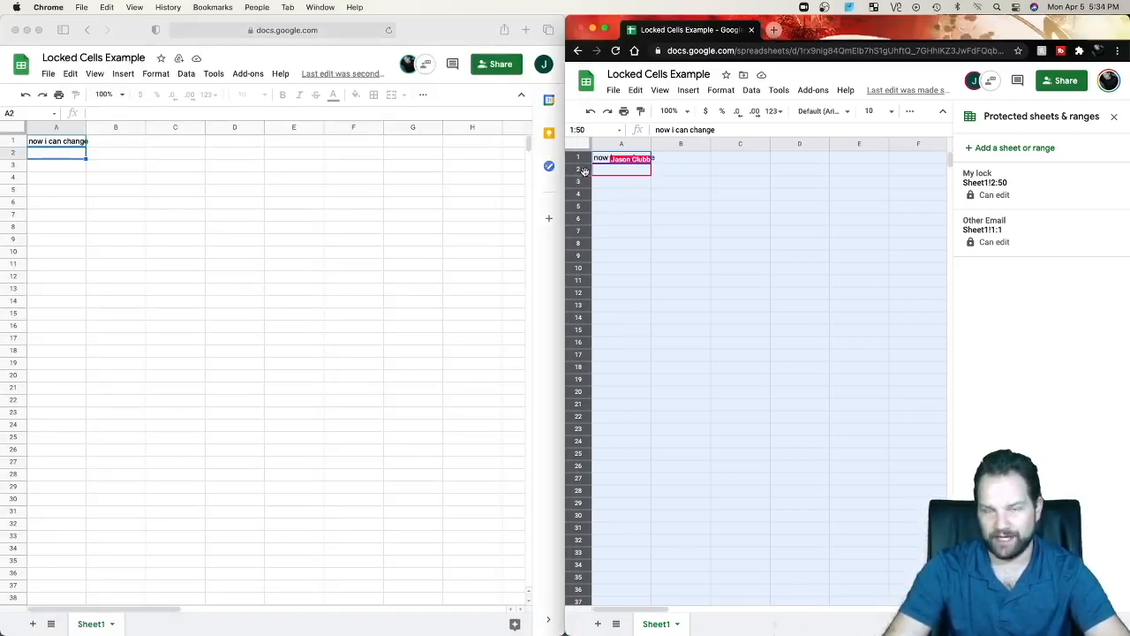
pyautogui.click(621, 193)
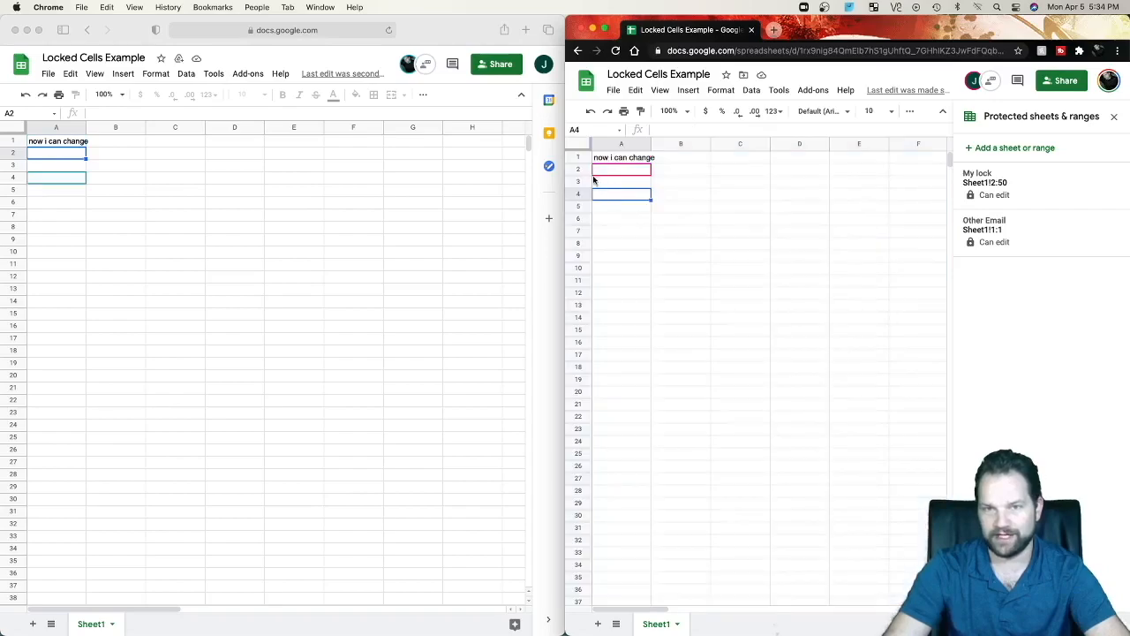
# Add a protected range named 'jim bob' covering Sheet1!2:2 for another person
pyautogui.click(1010, 149)
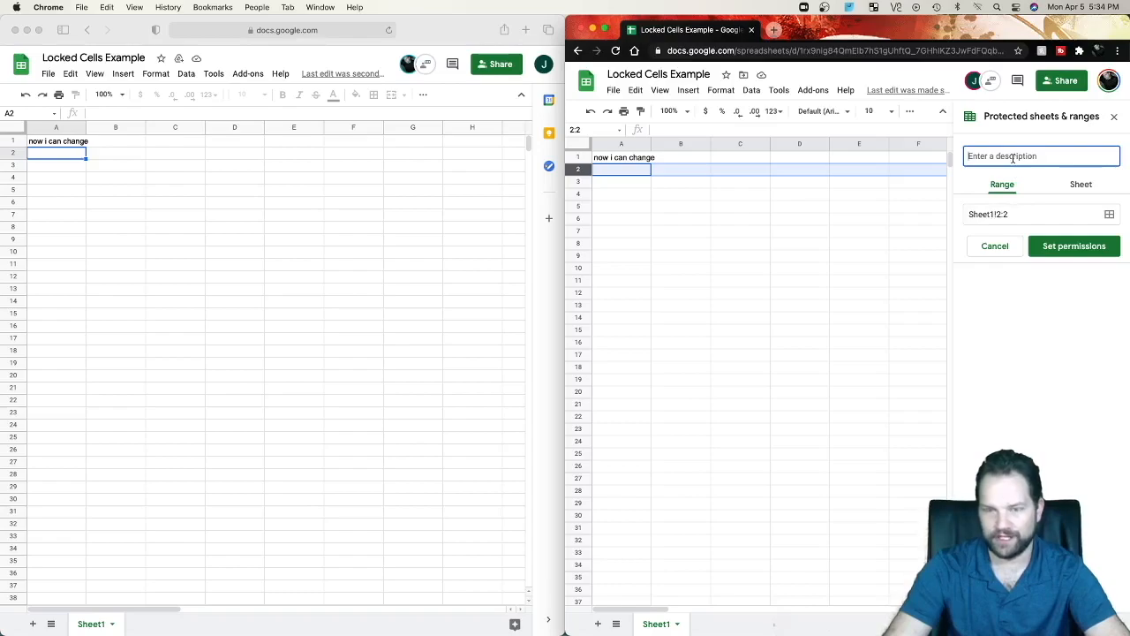
pyautogui.write('jim bob')
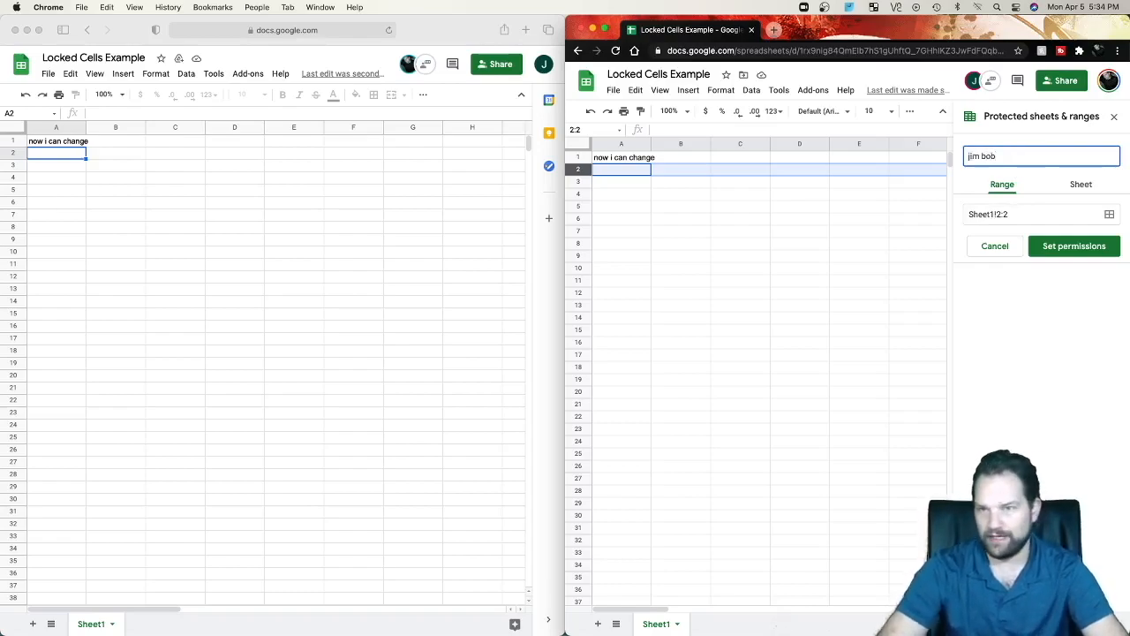
pyautogui.click(1074, 245)
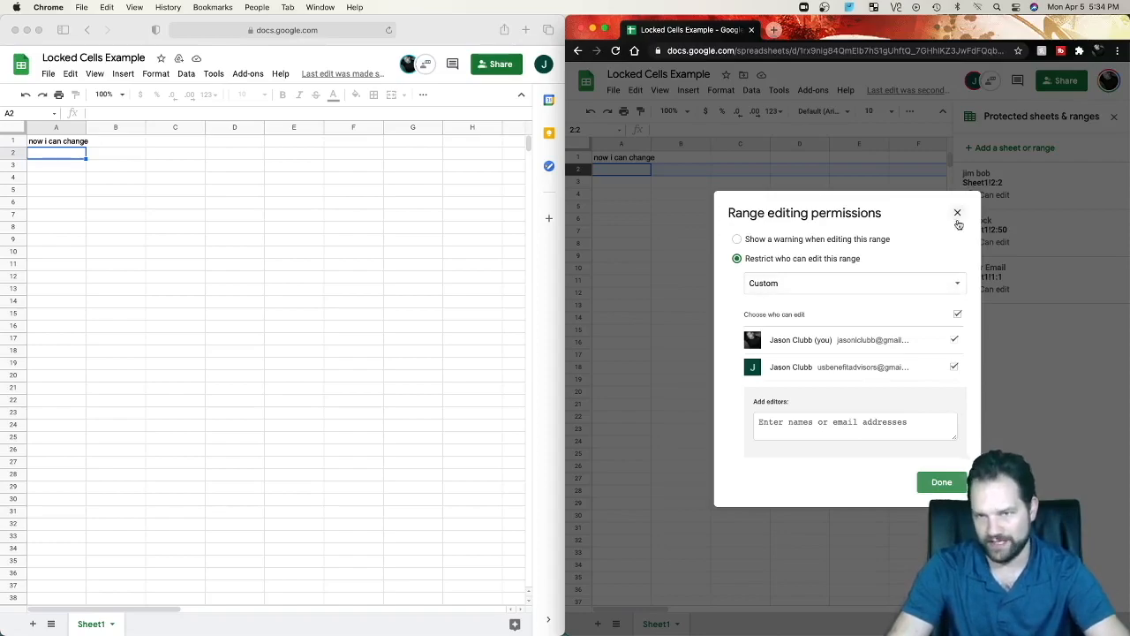
pyautogui.click(941, 480)
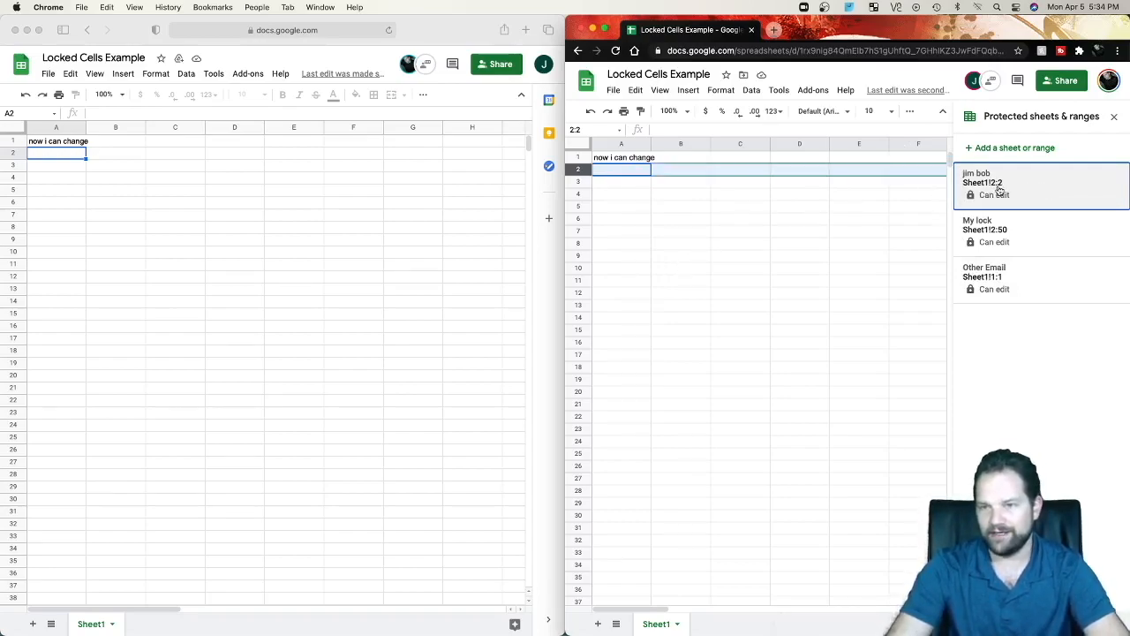
pyautogui.moveTo(1072, 290)
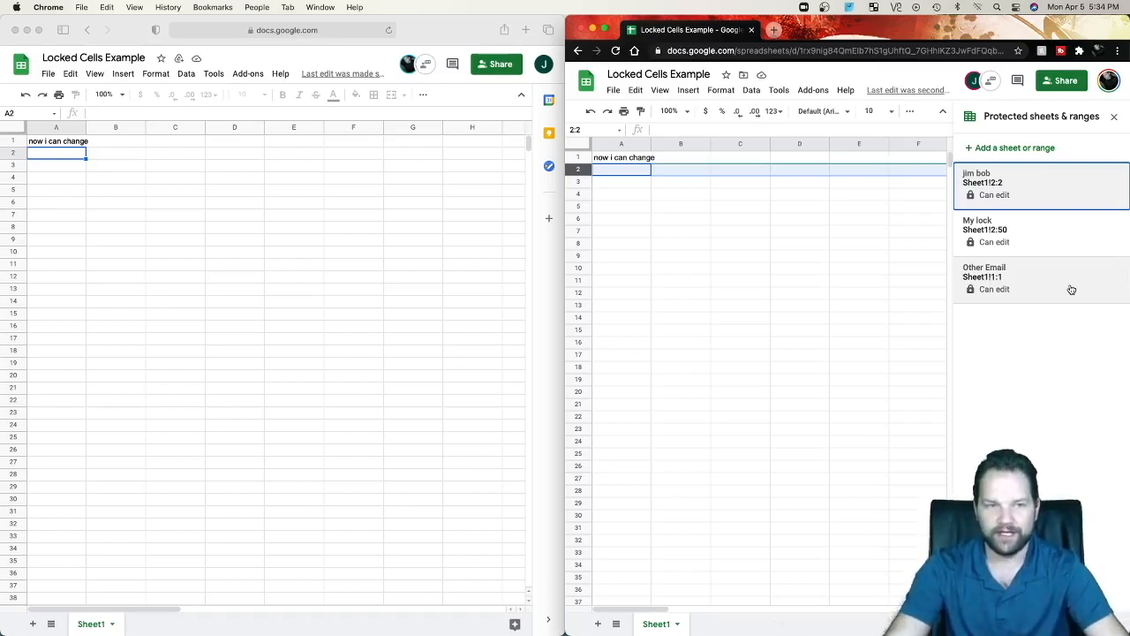
pyautogui.moveTo(1088, 438)
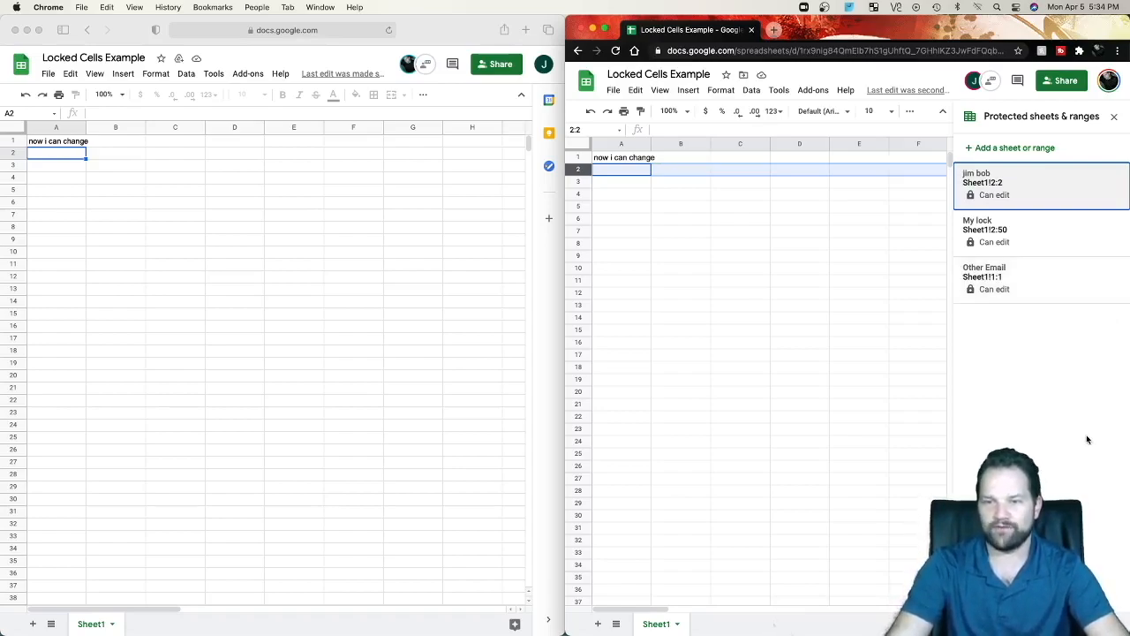